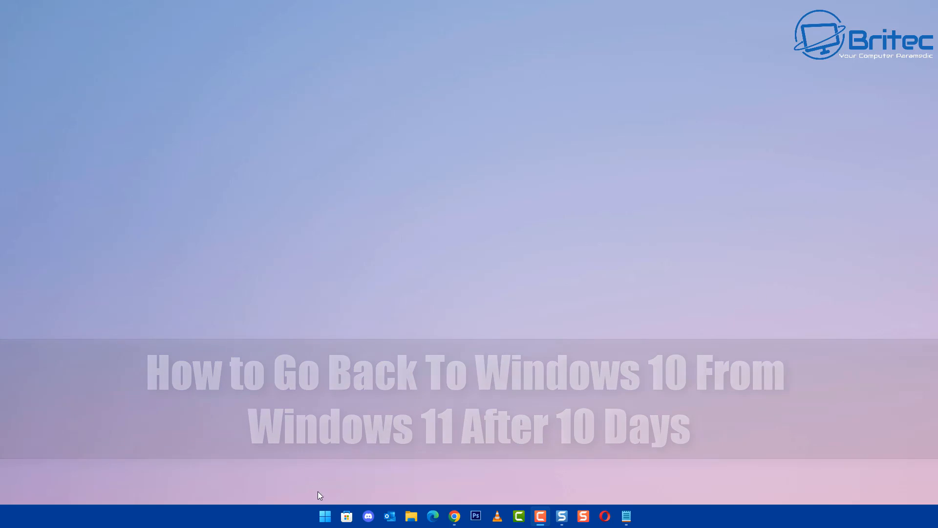
- Run winver from Start to confirm Windows 11 Pro version 22H2 is installed
left_click(324, 515)
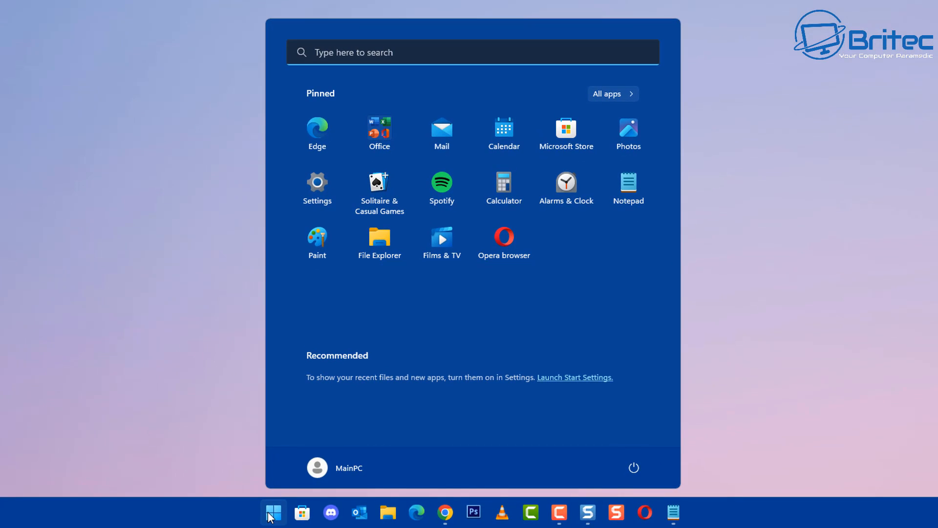
left_click(272, 513)
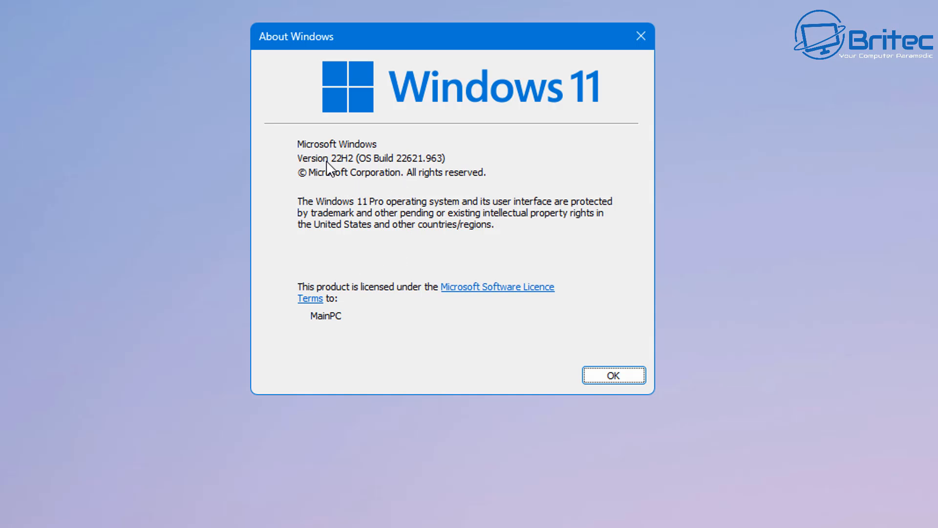
mouse_move(568, 333)
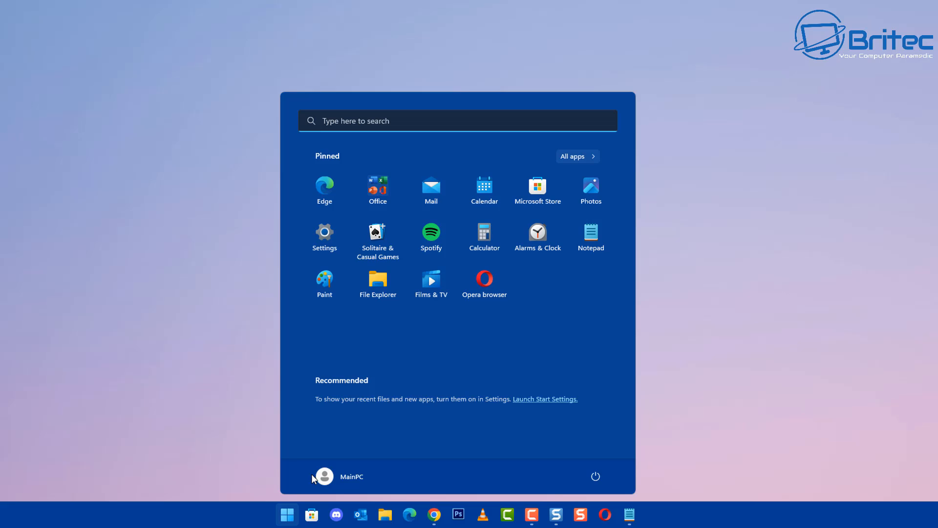
- Go to Settings > System > Recovery and find the Go back option unavailable
left_click(324, 233)
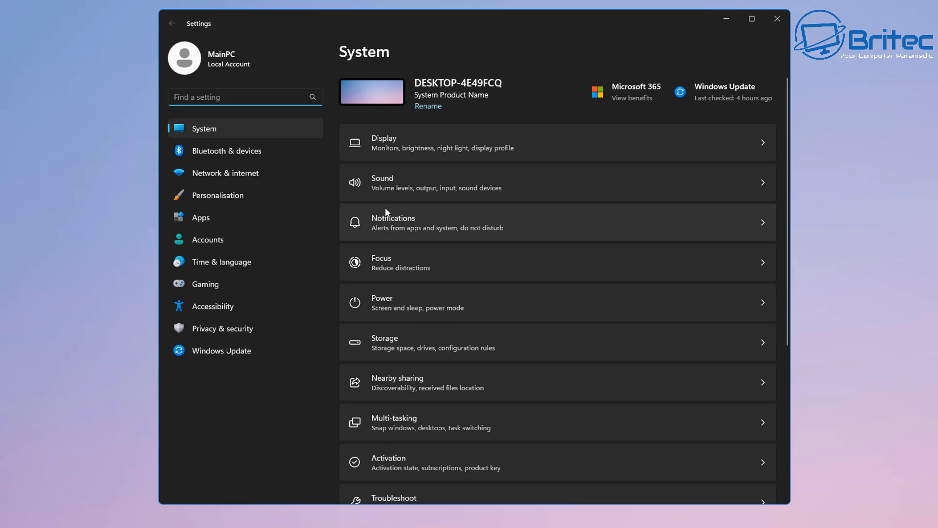
mouse_move(248, 258)
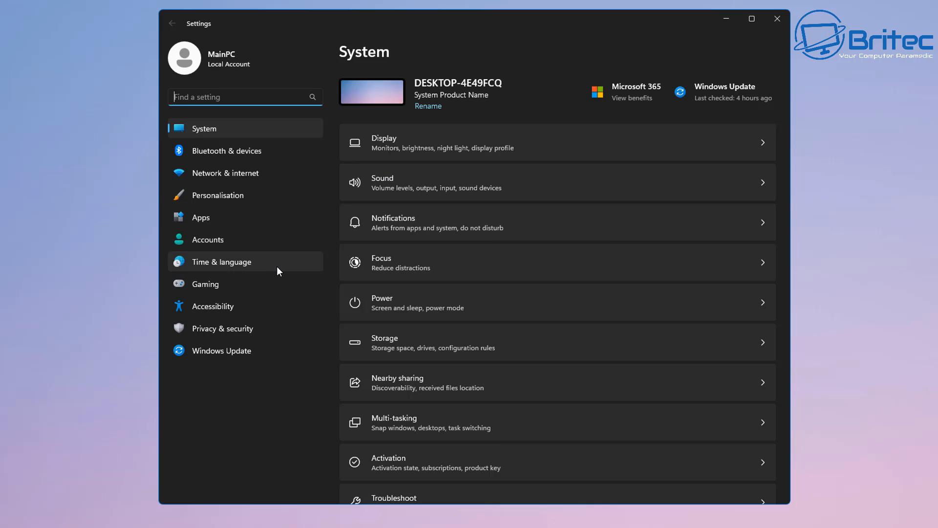
scroll("down", 3)
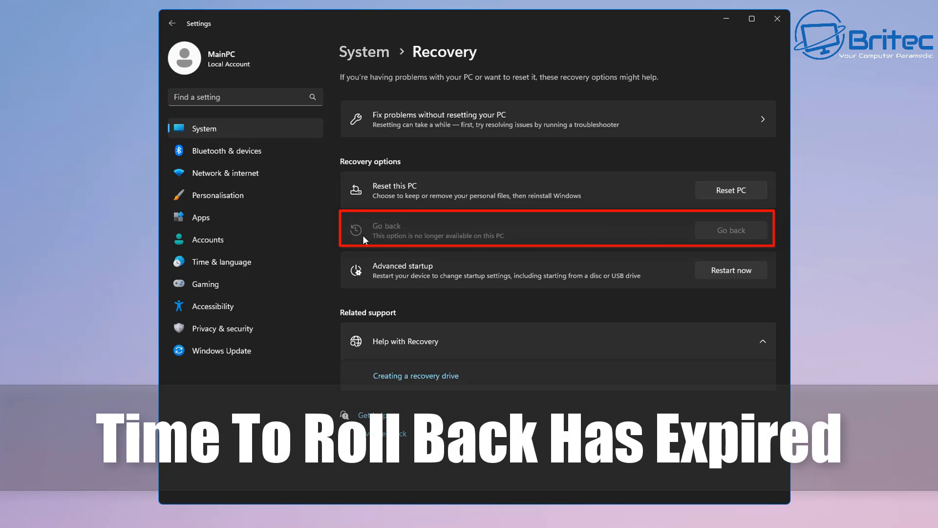
mouse_move(744, 233)
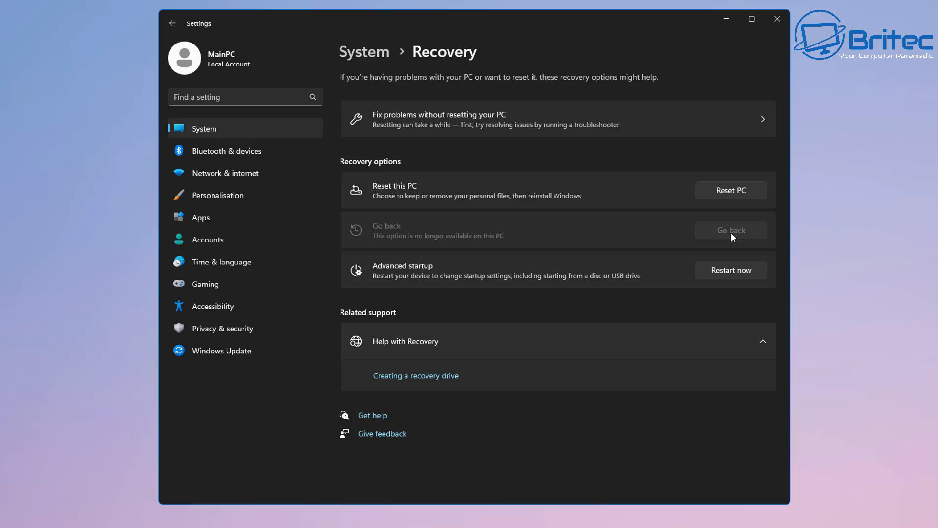
mouse_move(737, 239)
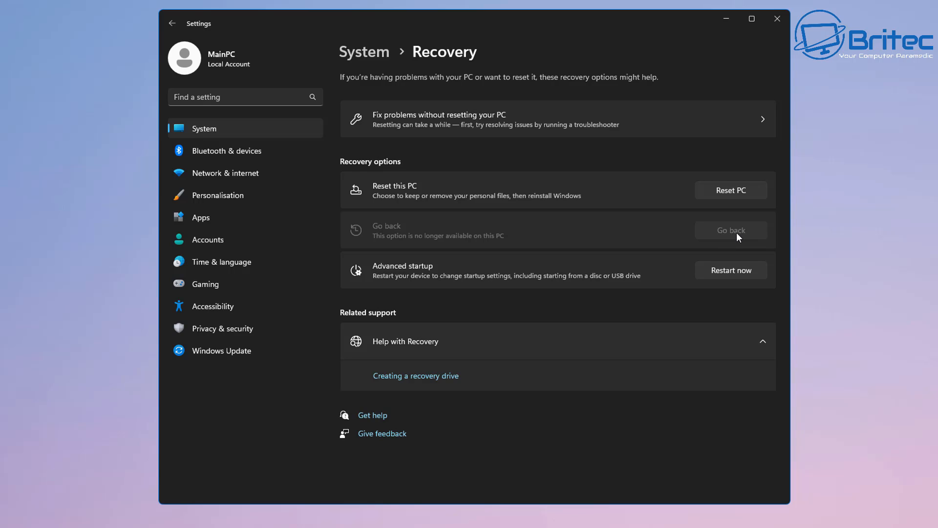
left_click(730, 191)
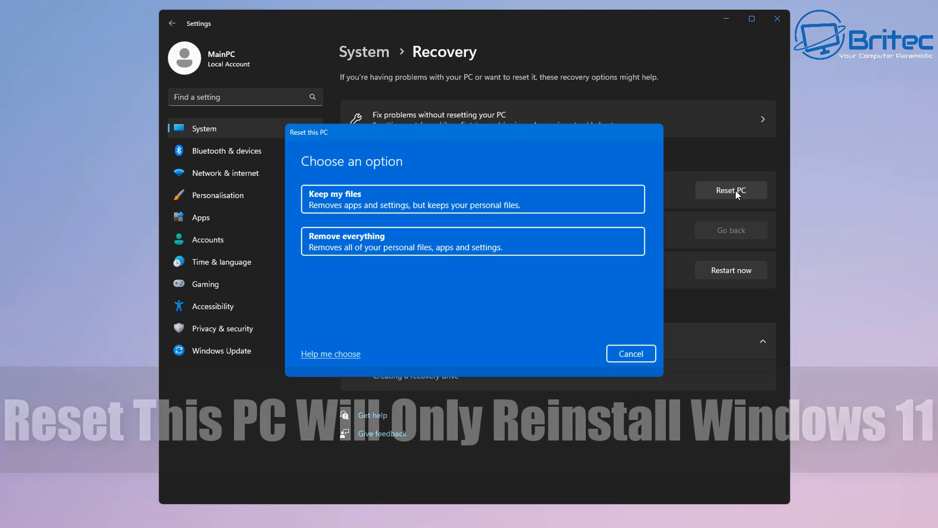
mouse_move(390, 213)
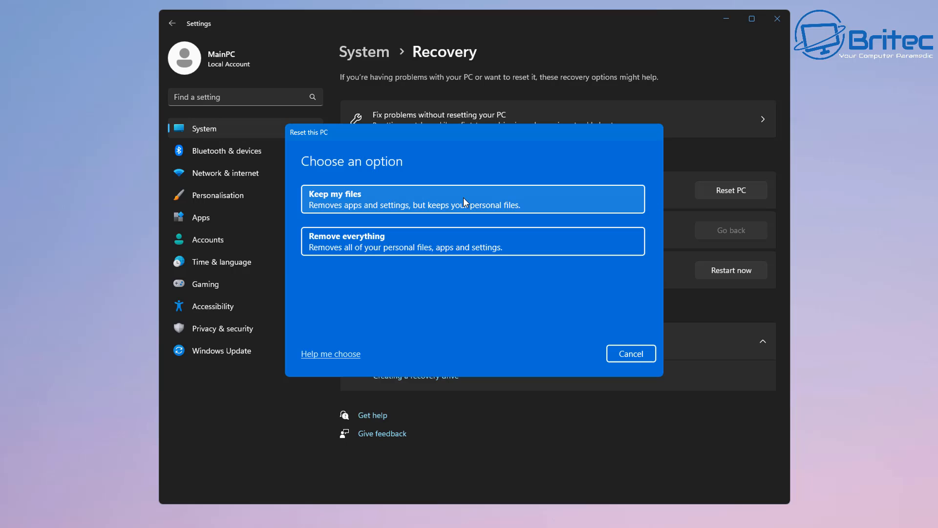
mouse_move(630, 353)
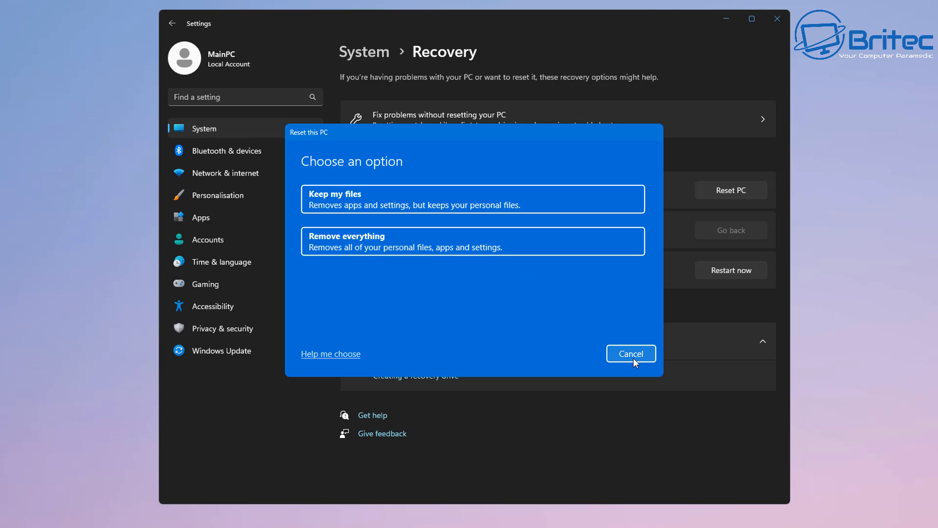
left_click(630, 353)
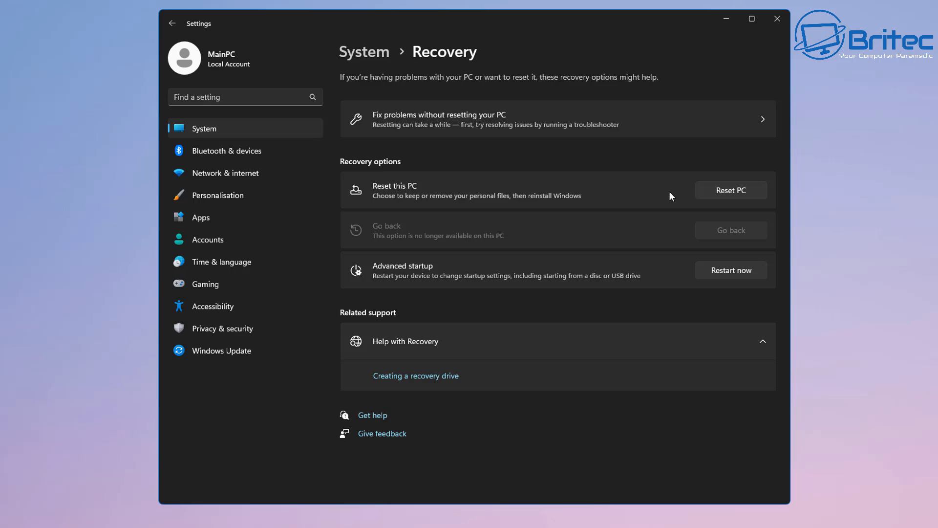
mouse_move(764, 196)
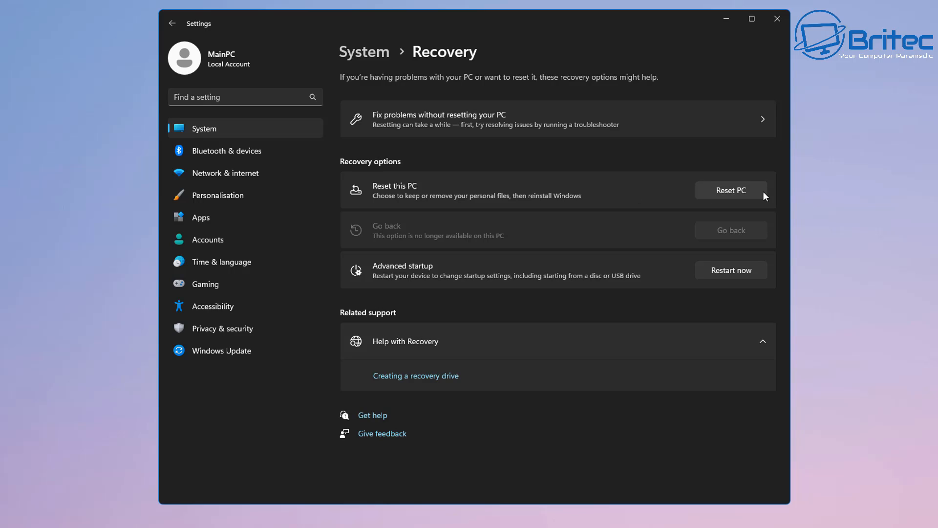
mouse_move(754, 197)
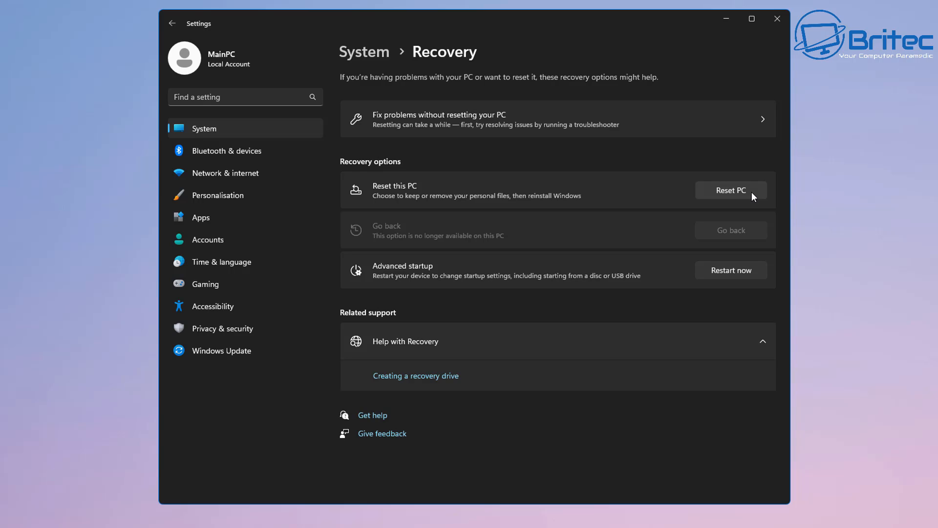
mouse_move(780, 52)
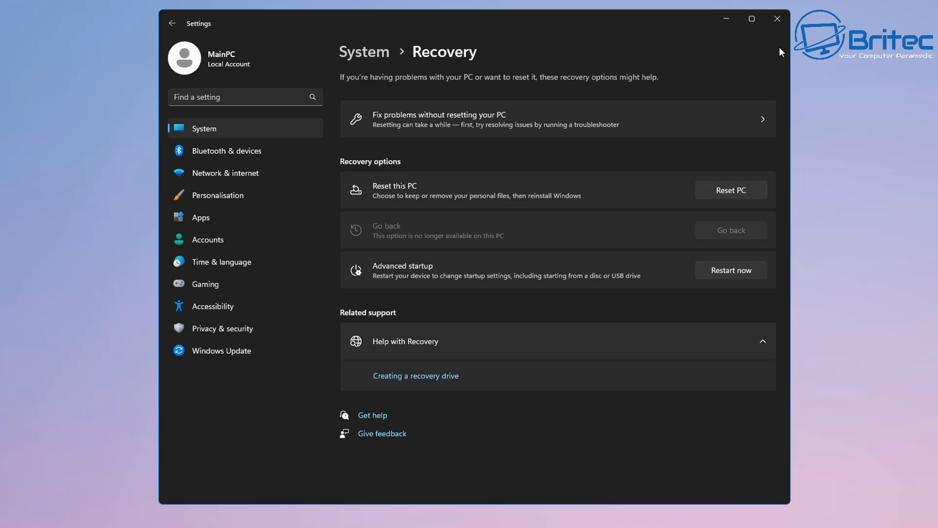
mouse_move(776, 19)
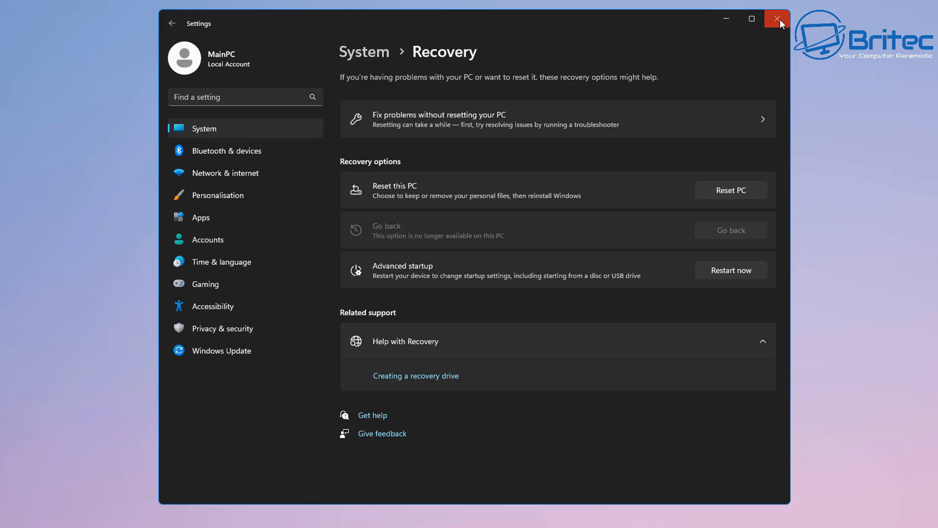
- Close Settings and download the Windows 10 media creation tool from Microsoft's page
left_click(777, 18)
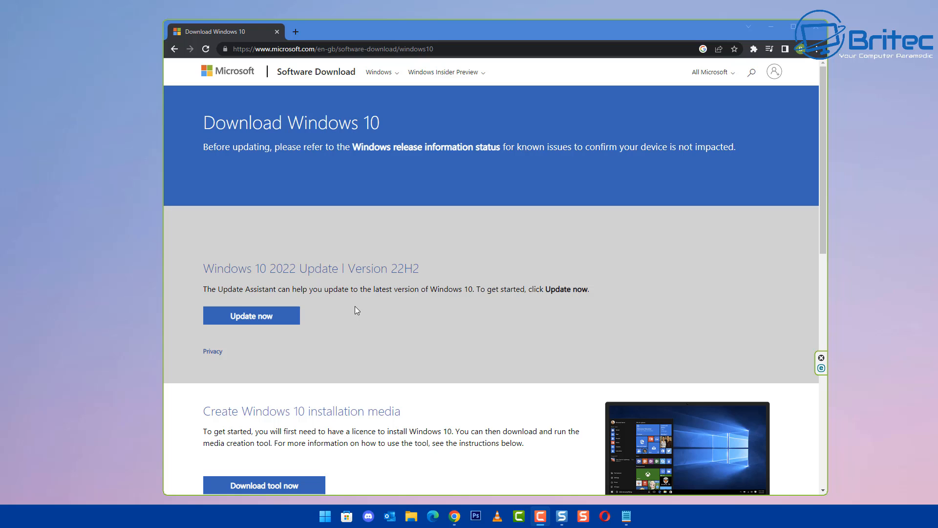
mouse_move(329, 299)
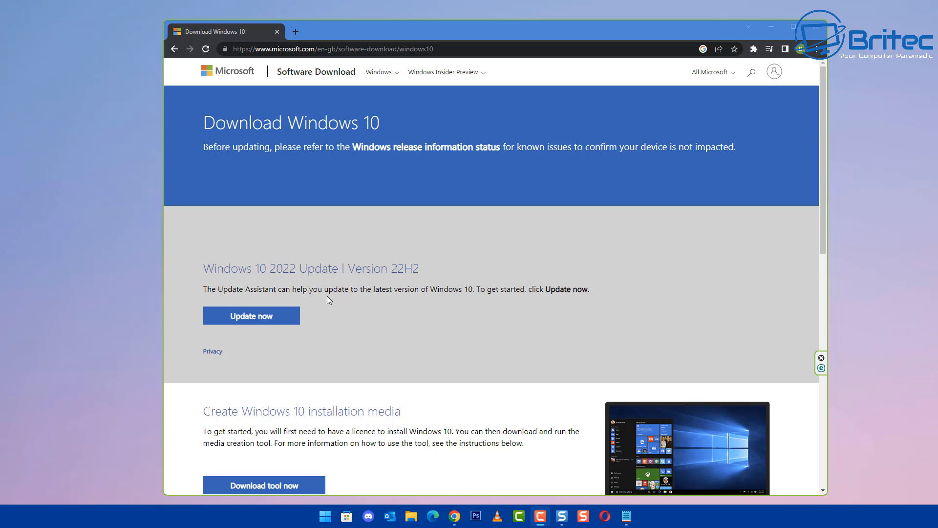
scroll("down", 3)
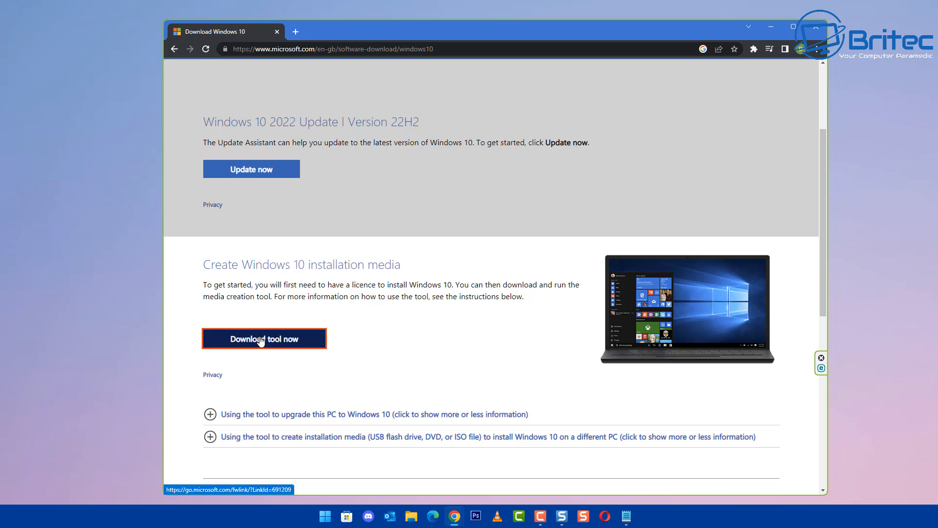
left_click(264, 338)
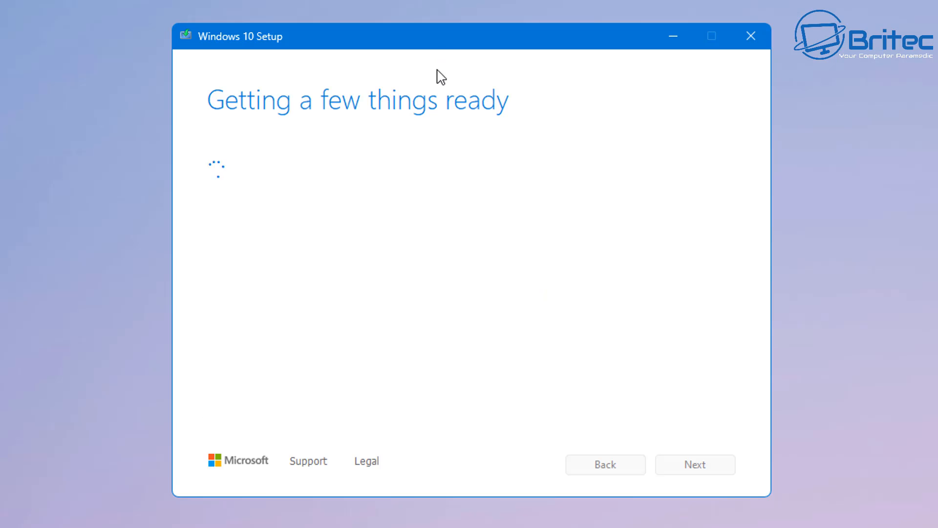
mouse_move(349, 309)
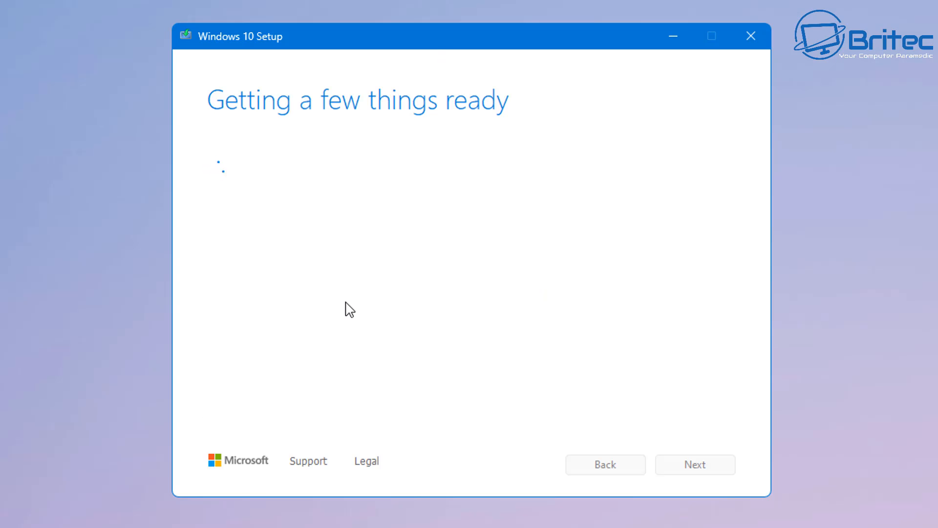
mouse_move(364, 290)
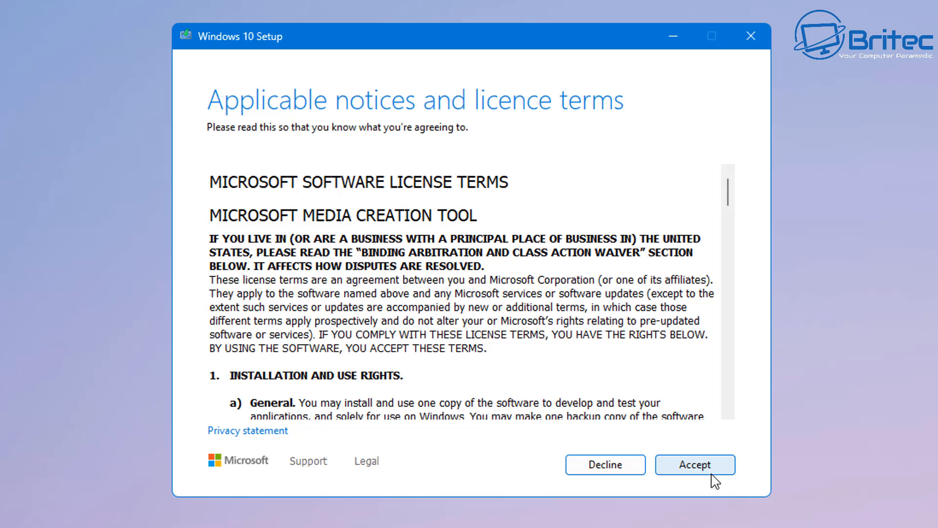
- Accept the Windows 10 Setup licence terms
left_click(694, 464)
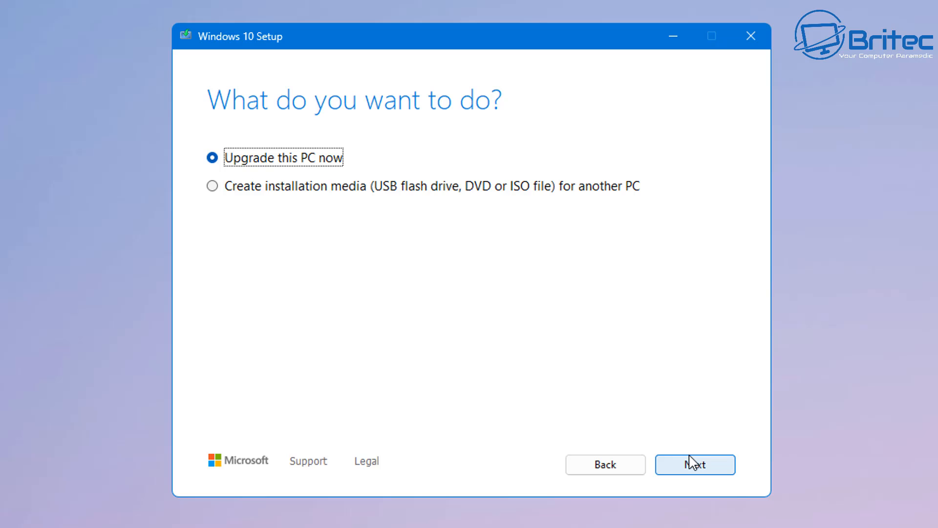
mouse_move(705, 445)
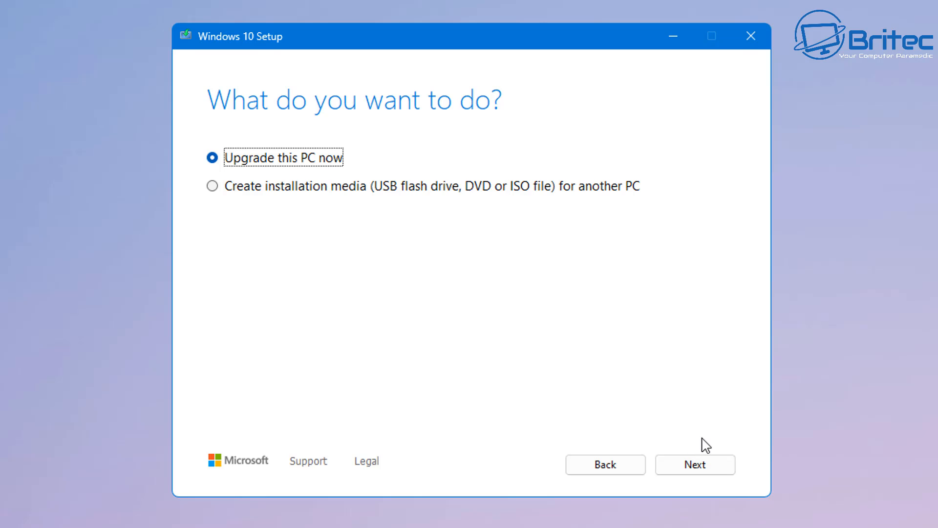
mouse_move(391, 364)
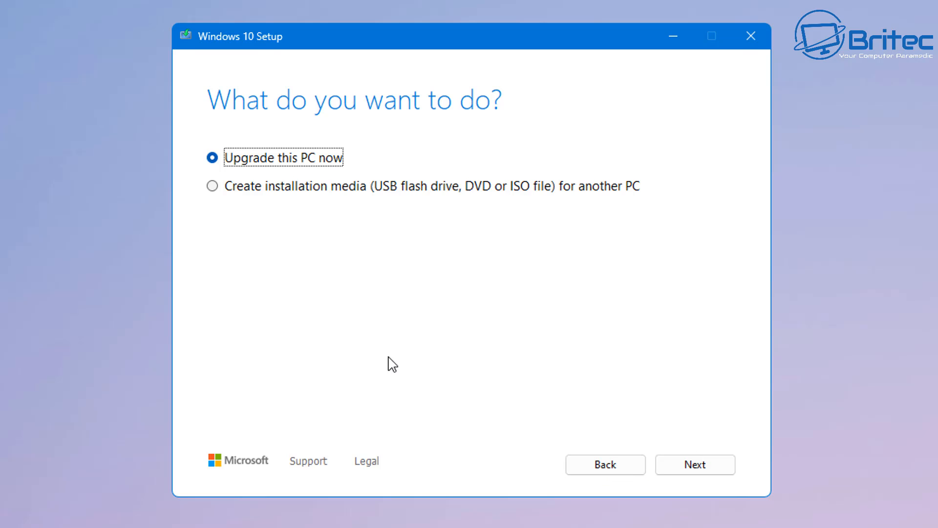
mouse_move(250, 174)
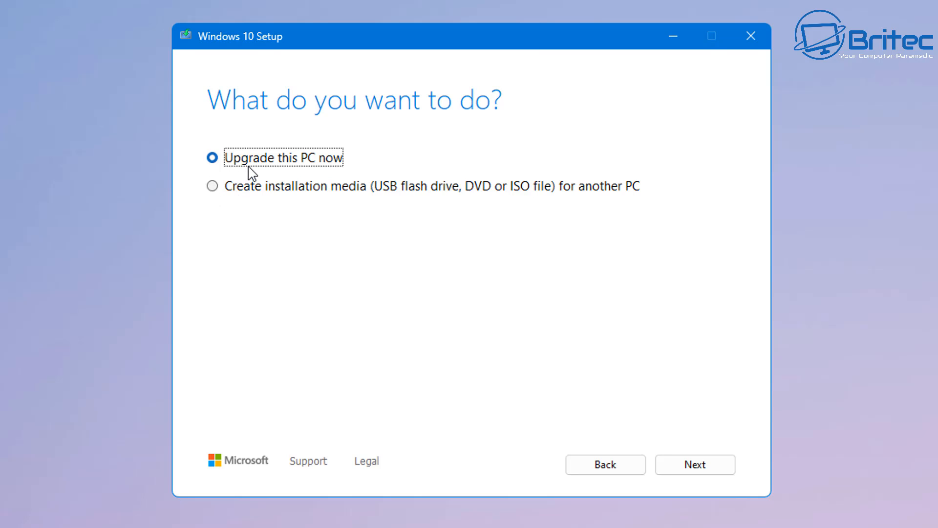
mouse_move(324, 170)
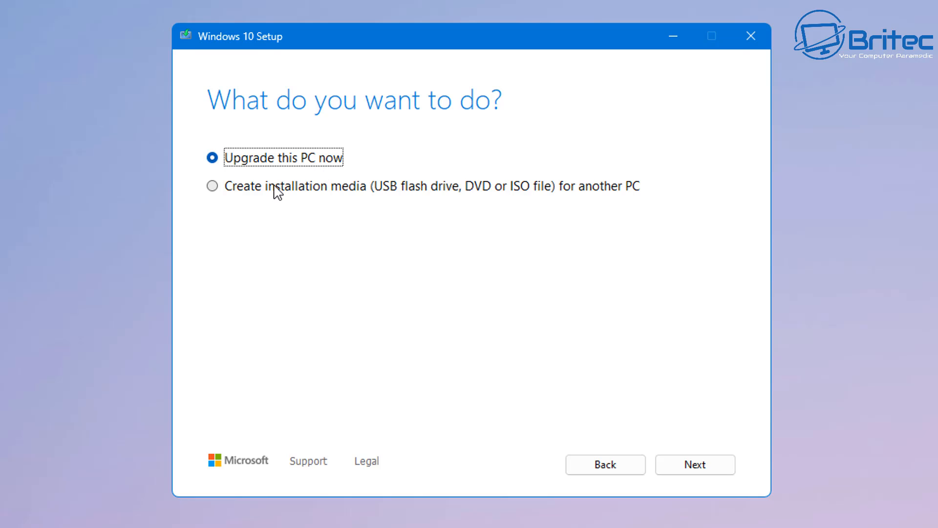
- Choose 'Create installation media for another PC' and confirm language, edition and 64-bit architecture
left_click(212, 186)
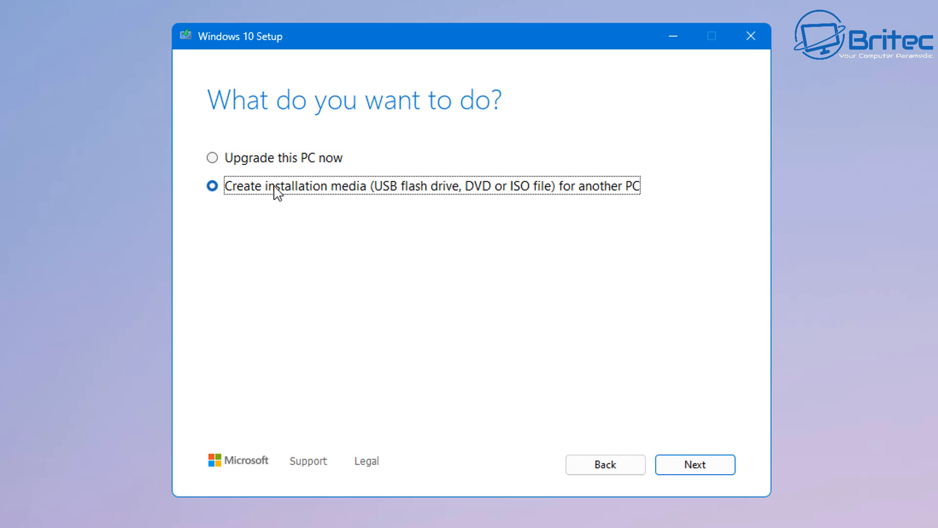
left_click(694, 464)
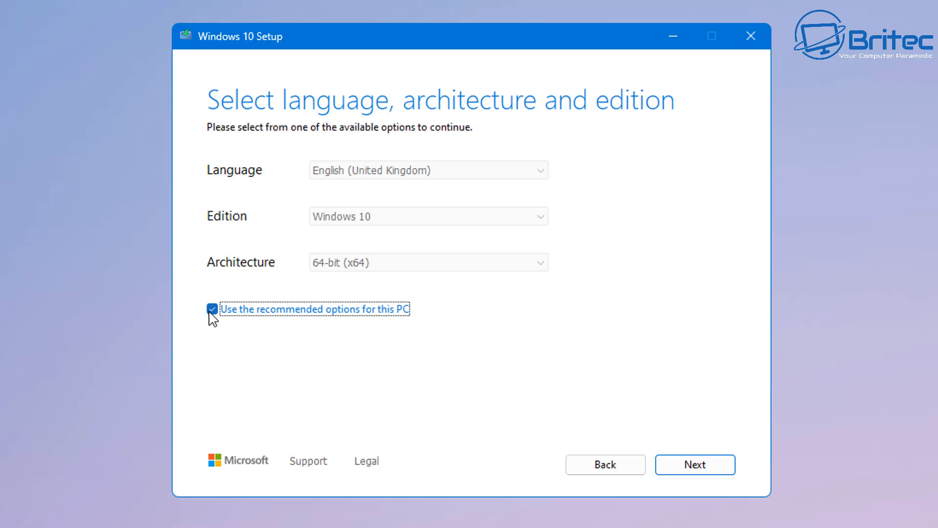
left_click(212, 309)
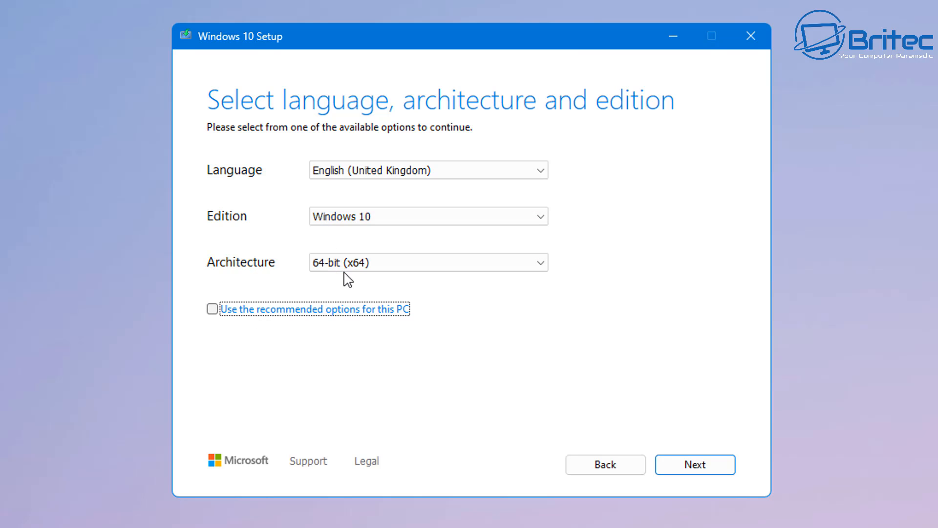
mouse_move(392, 279)
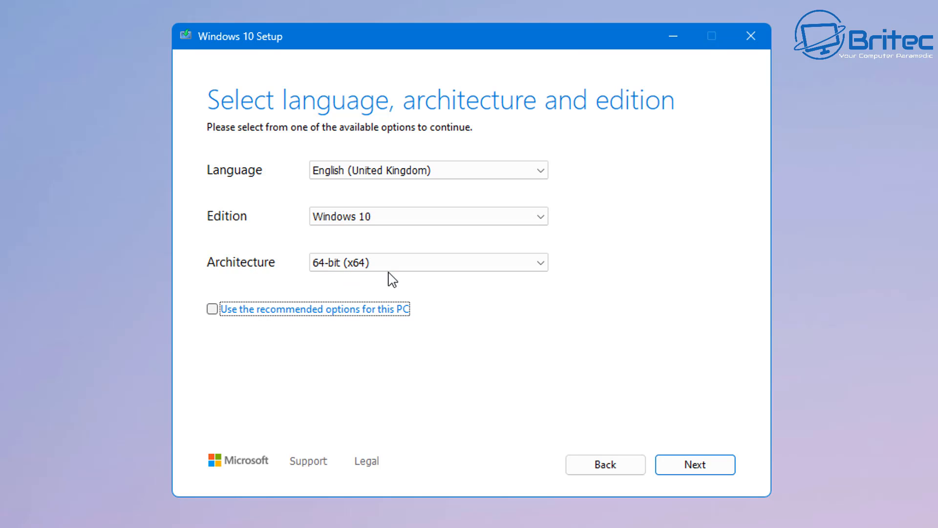
left_click(693, 464)
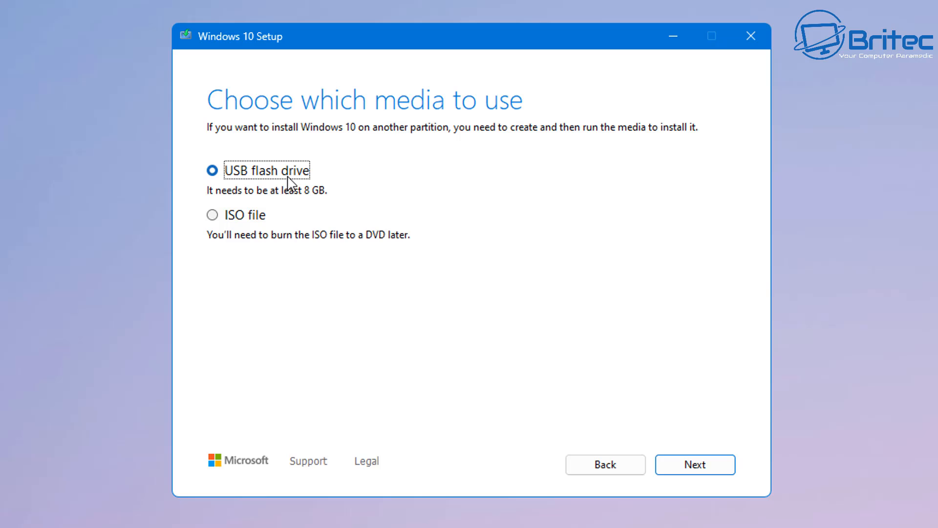
mouse_move(225, 180)
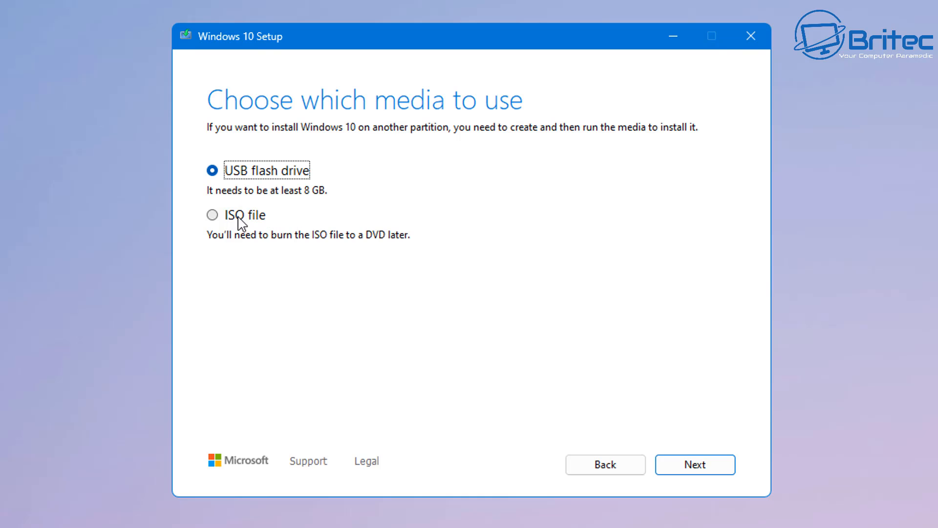
- Select ISO file as the media instead of USB flash drive
left_click(212, 215)
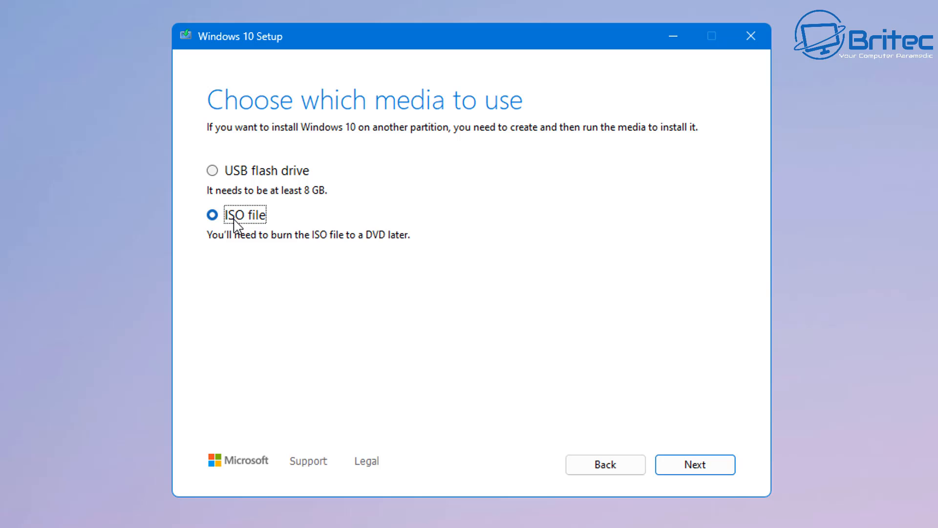
left_click(212, 170)
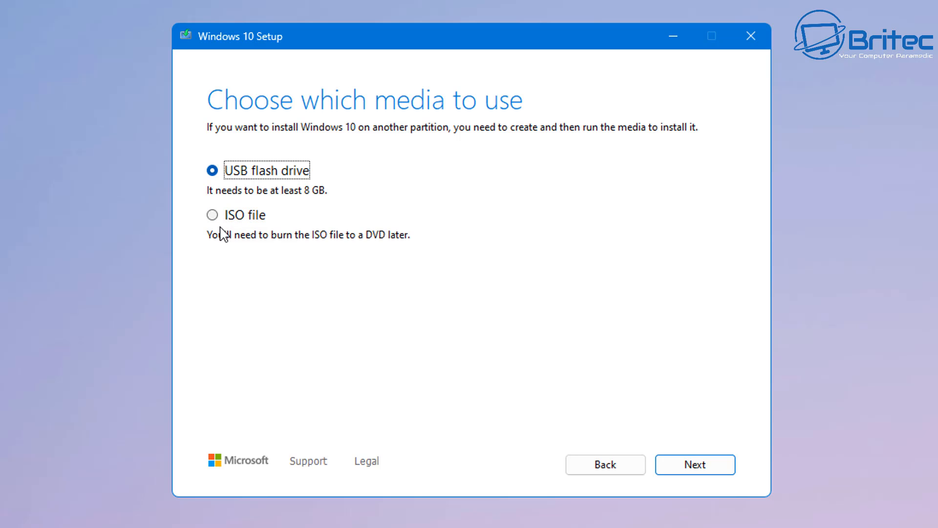
left_click(212, 214)
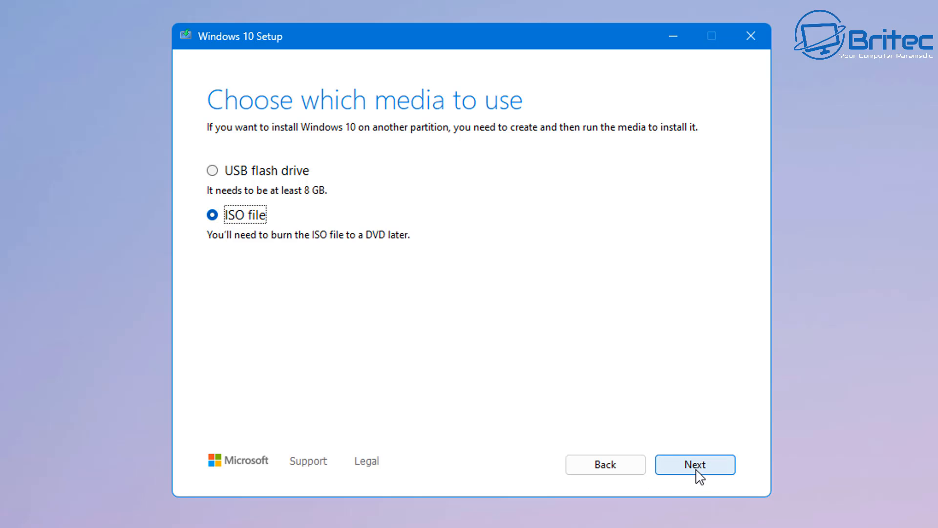
- Save the media as Windows10.iso in the Desktop's windows 10 folder and start the download
left_click(694, 464)
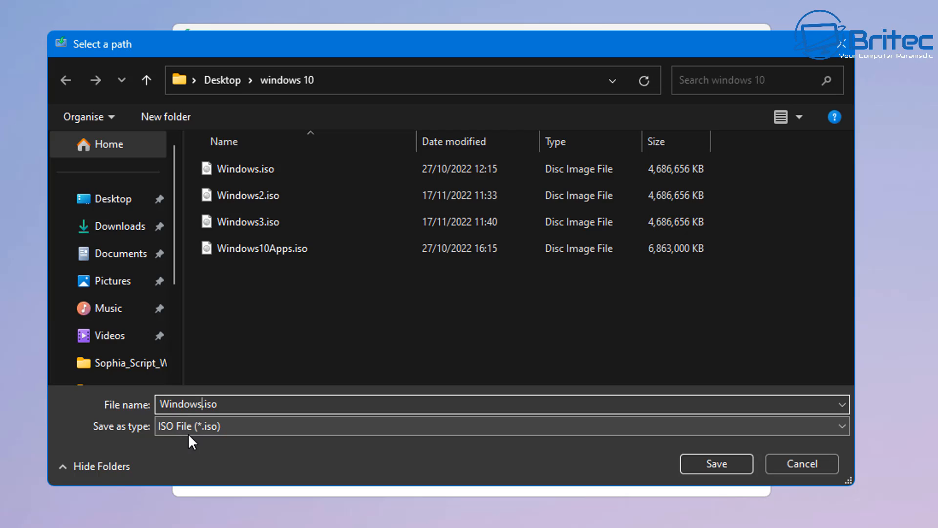
type("1")
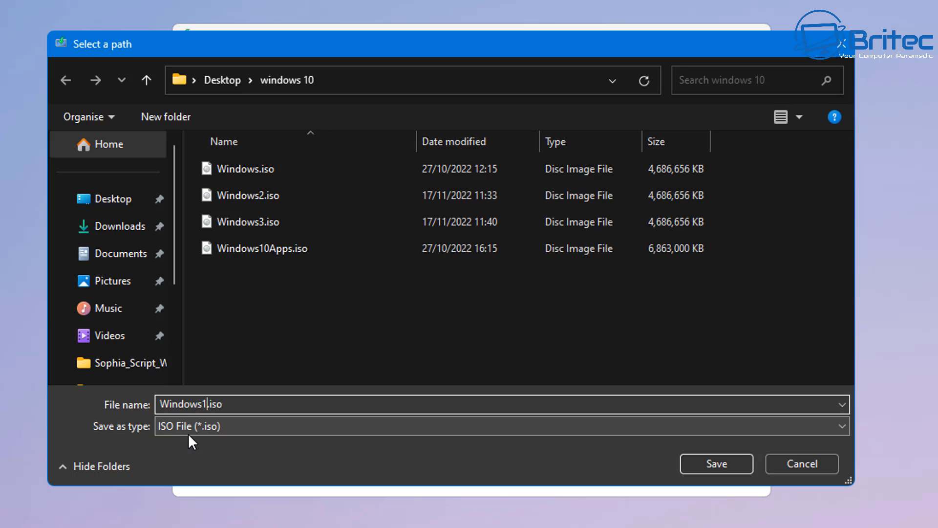
type("0")
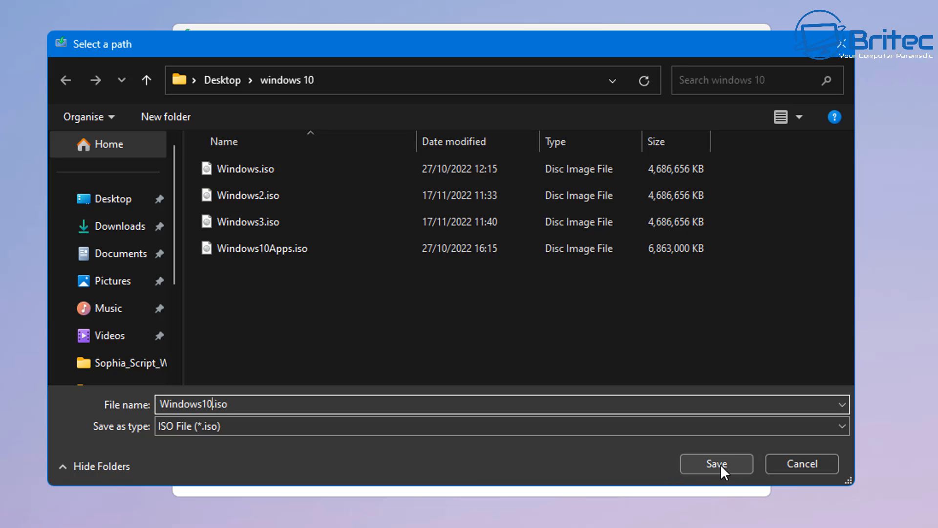
left_click(716, 463)
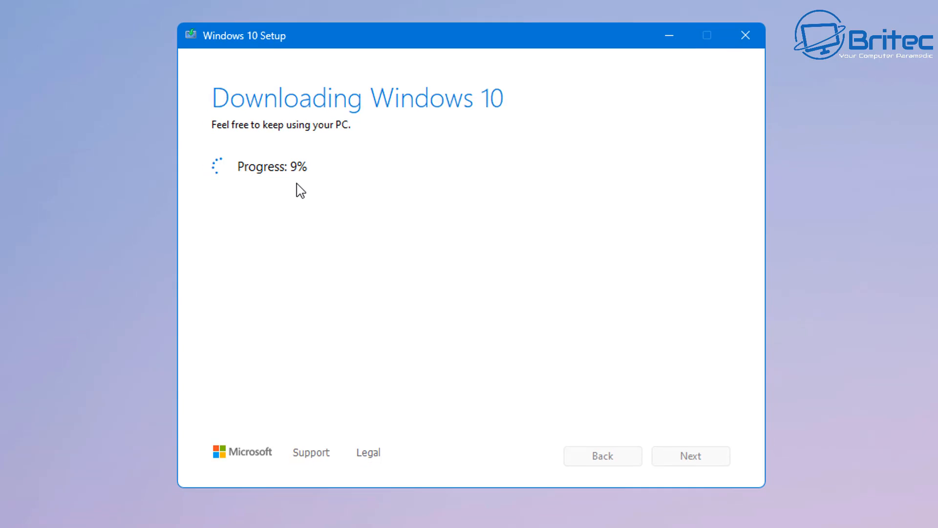
left_click(310, 514)
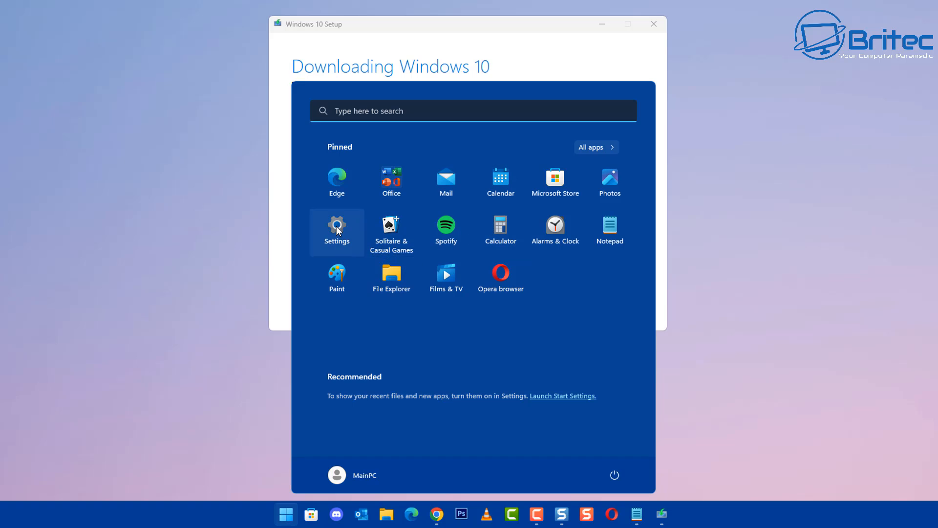
- Check on Settings > System > Activation that Windows 11 Pro is active
left_click(336, 232)
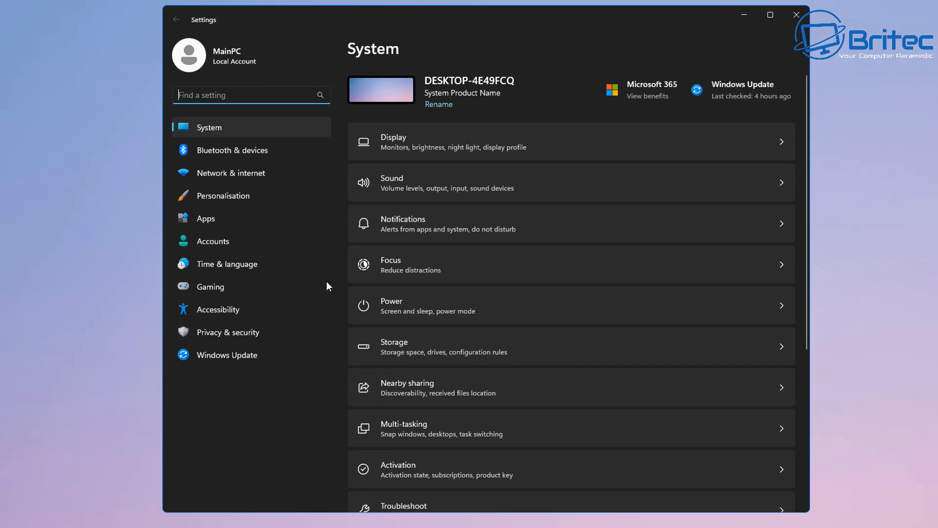
mouse_move(550, 325)
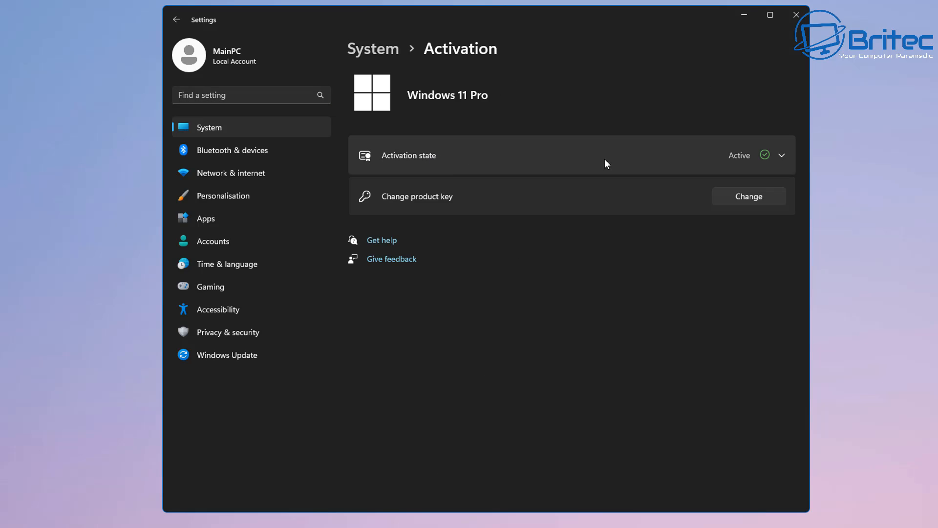
mouse_move(756, 166)
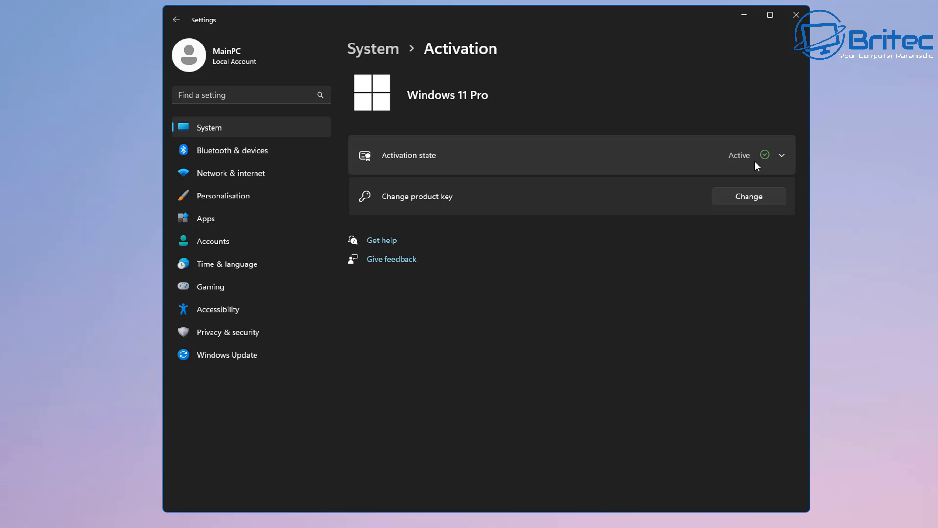
mouse_move(739, 167)
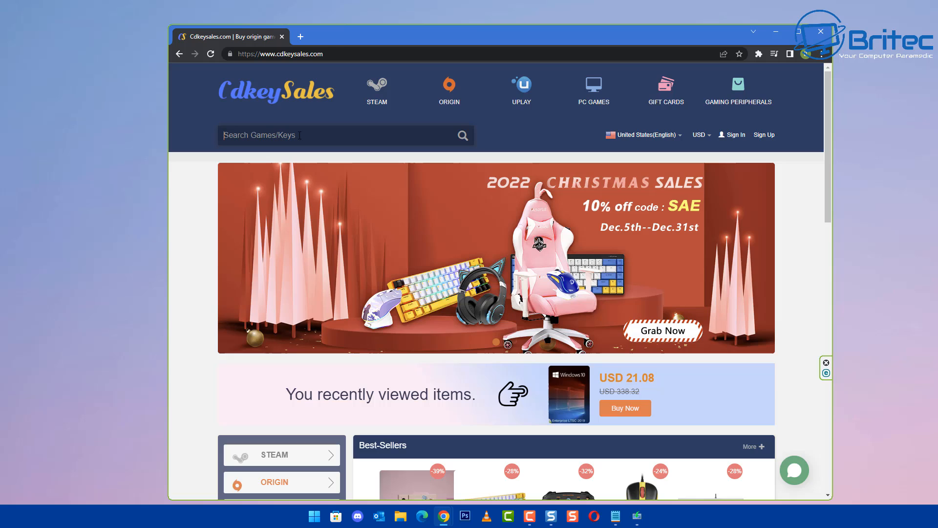
- Search 'windows 10' on CDKeySales, sign in and buy the Windows 10 Pro OEM key at USD 23.44
type("windows 10")
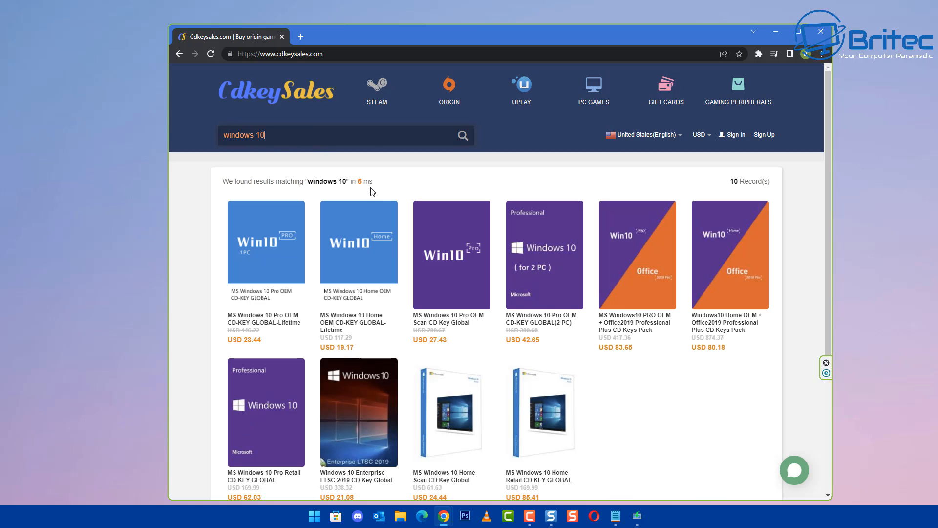
mouse_move(258, 304)
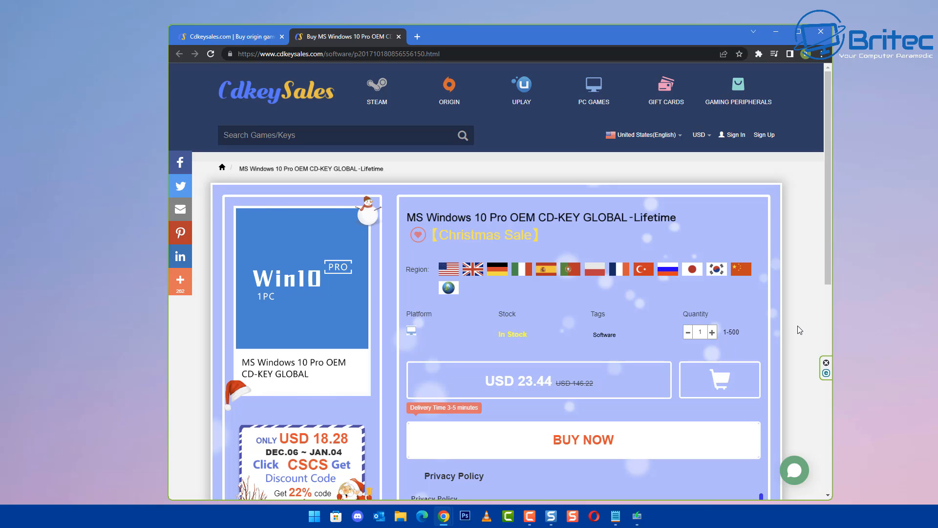
mouse_move(376, 266)
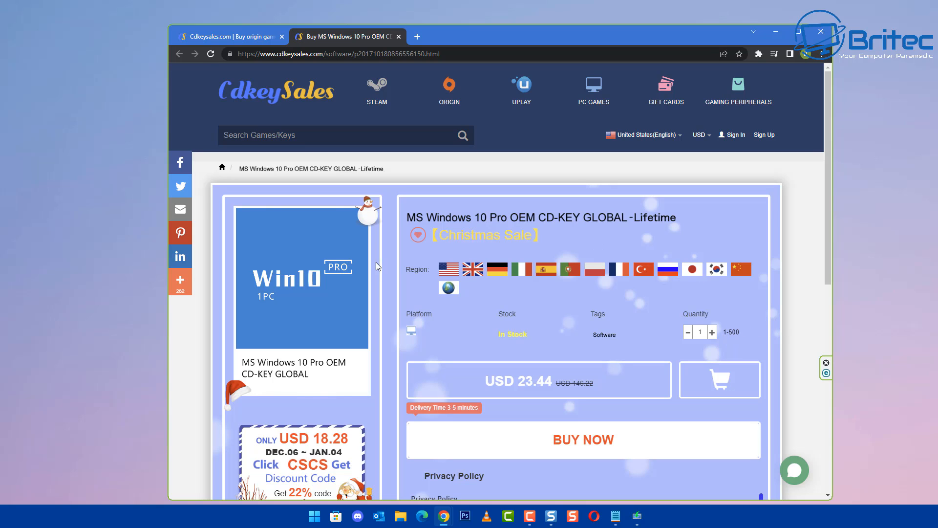
mouse_move(366, 263)
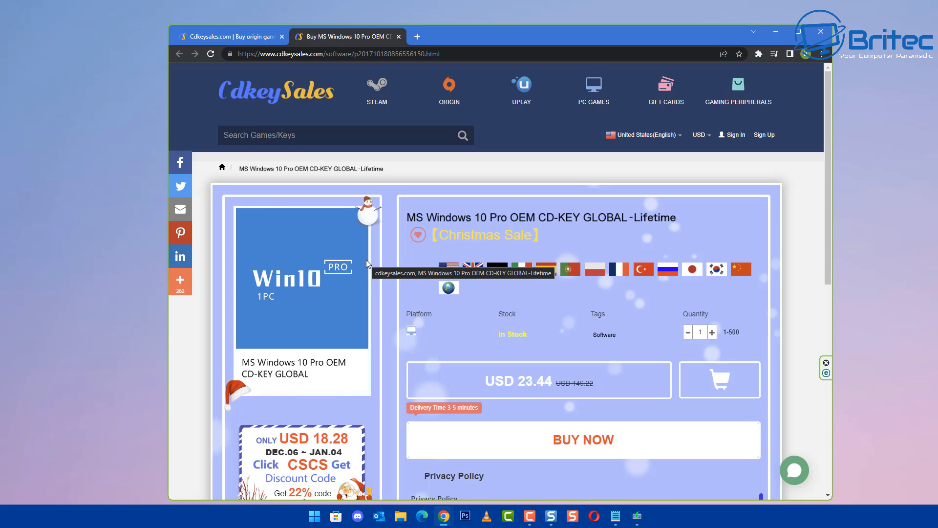
mouse_move(337, 324)
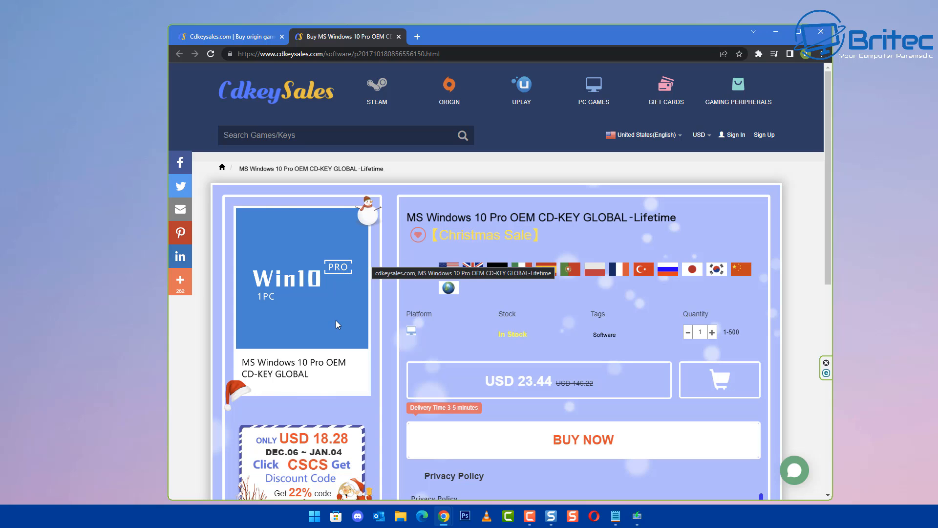
mouse_move(585, 444)
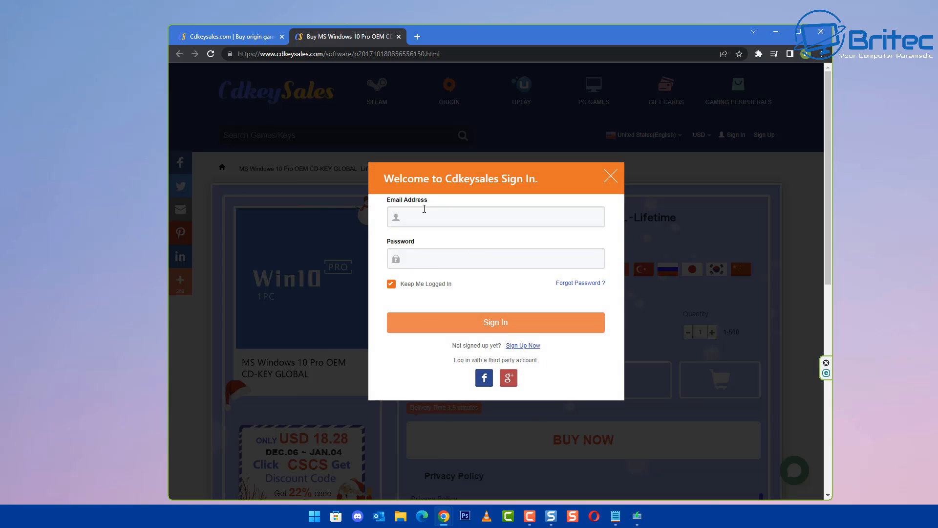
left_click(495, 258)
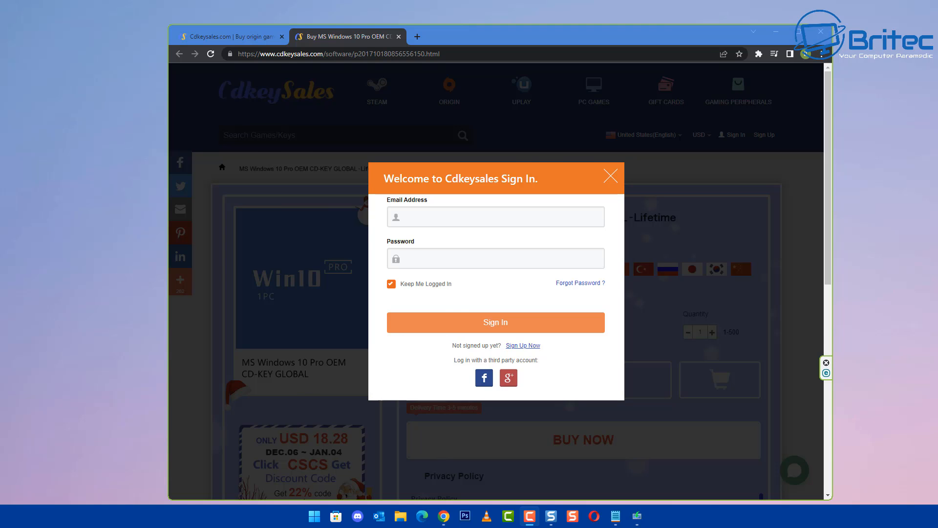
left_click(609, 175)
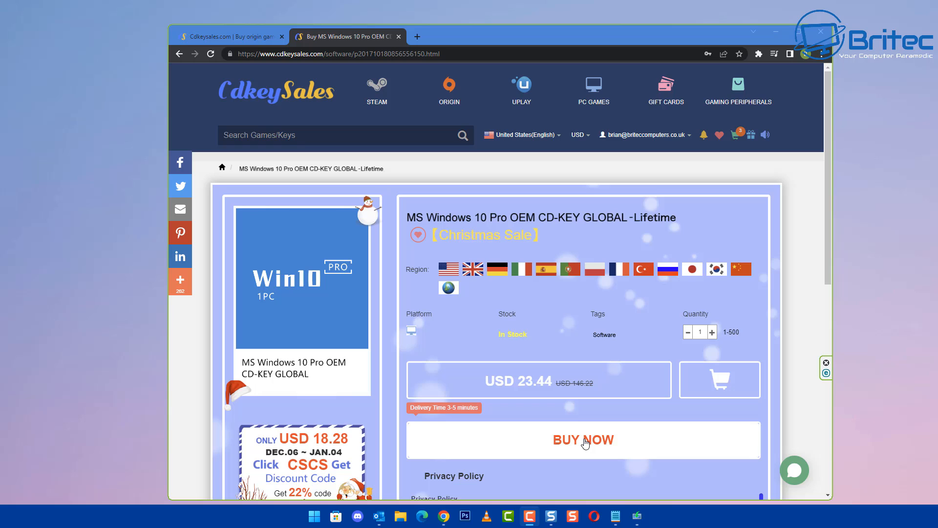
left_click(583, 439)
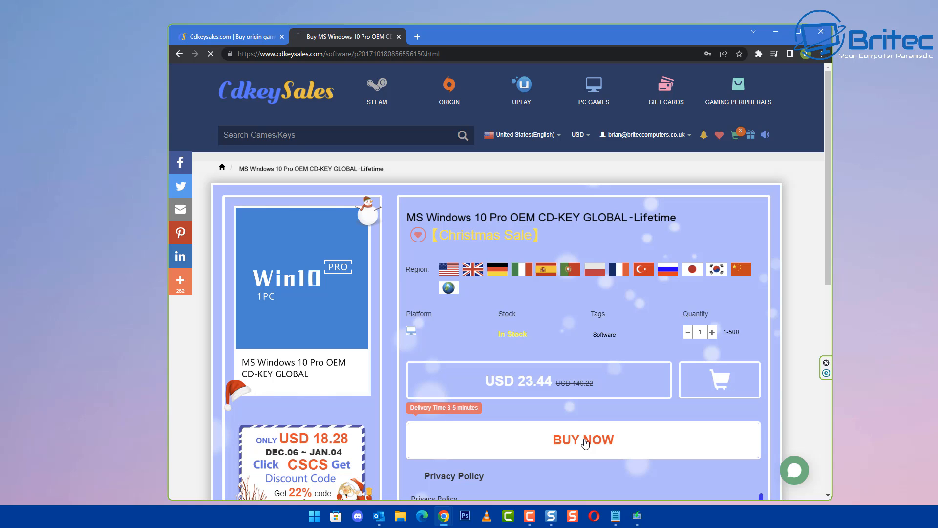
left_click(582, 439)
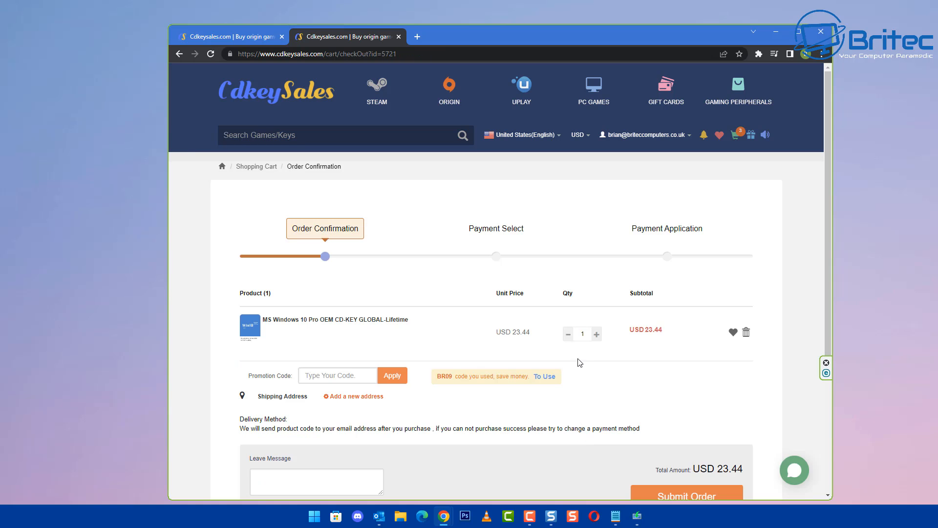
mouse_move(560, 25)
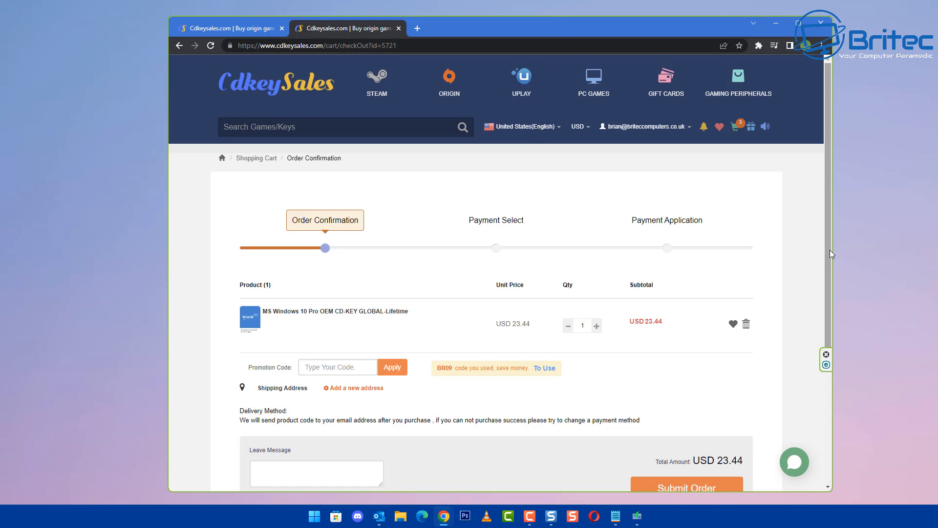
- Apply promo code BR09 to cut the order to USD 16.41 and proceed to payment
scroll("up", 3)
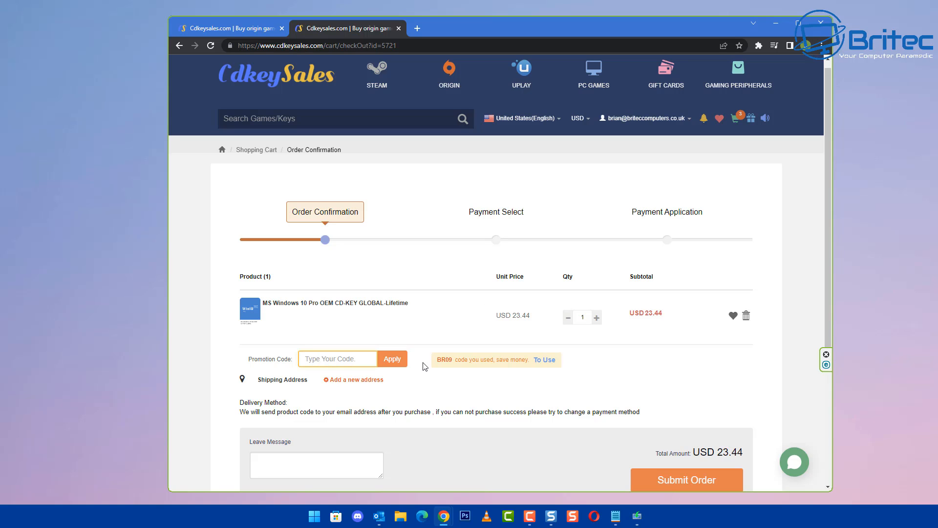
type("B")
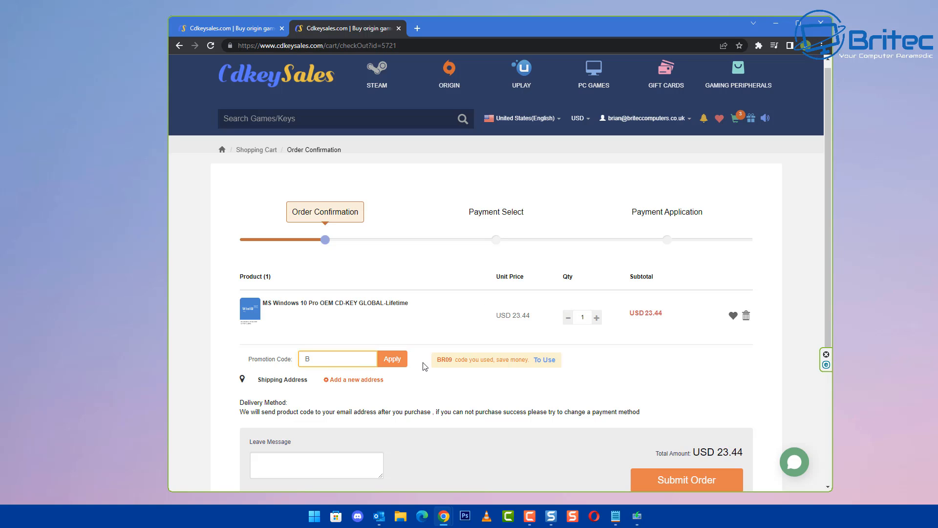
type("R09")
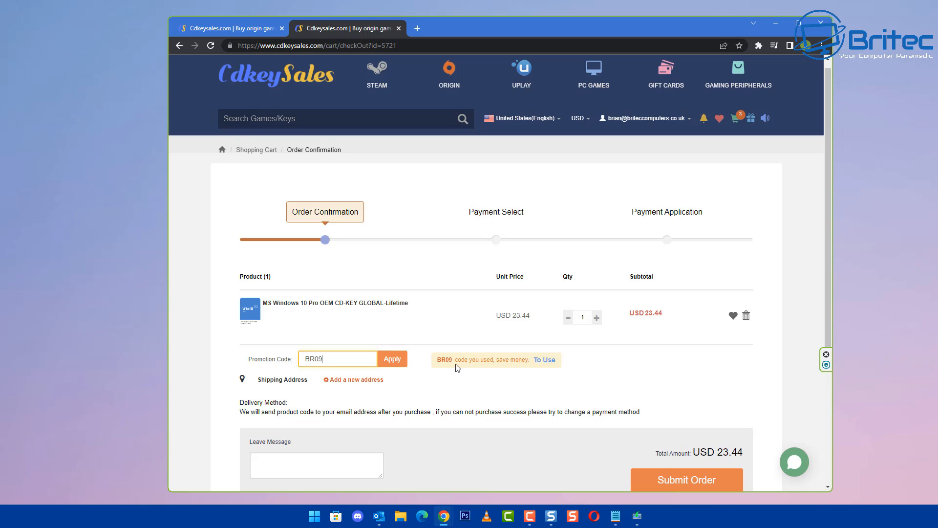
left_click(392, 358)
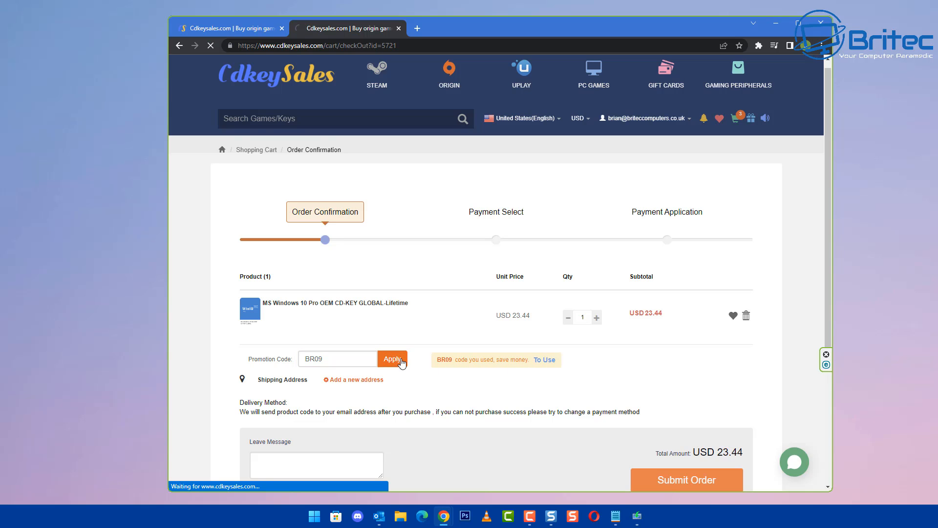
left_click(392, 358)
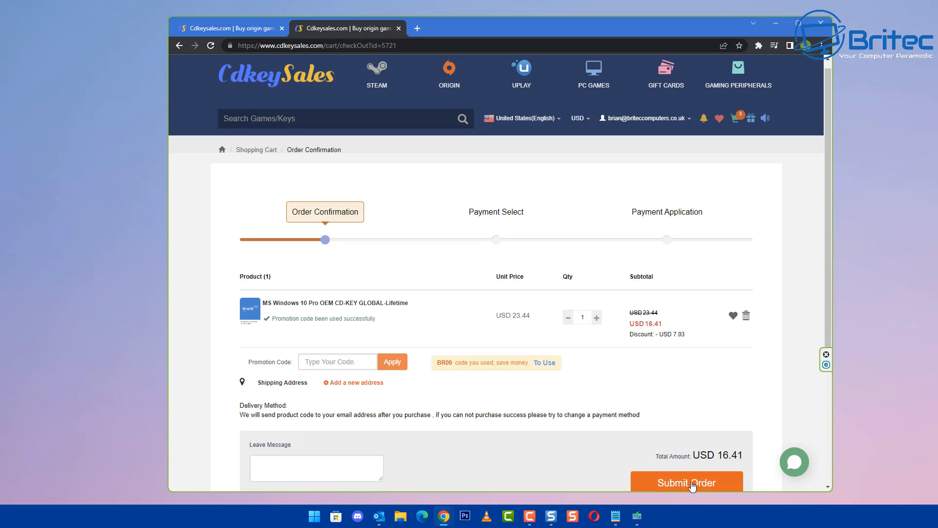
left_click(686, 481)
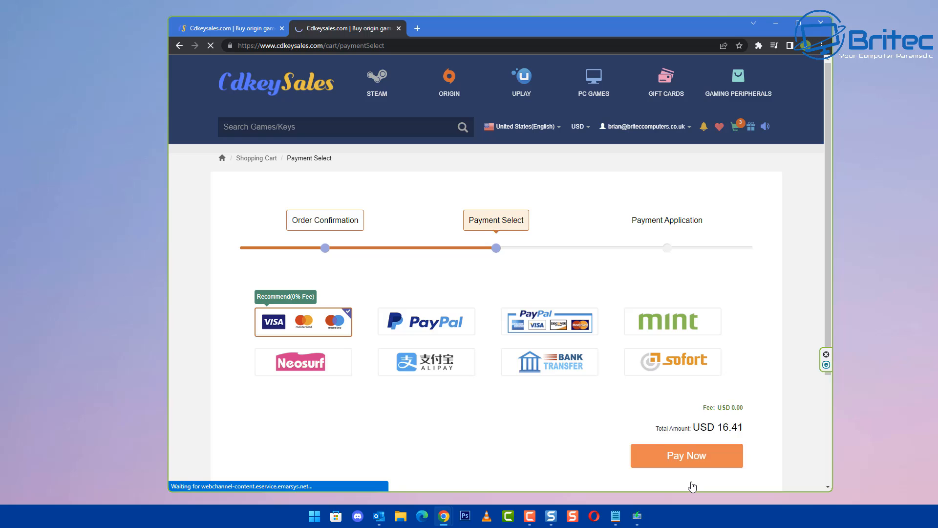
- Leave the card payment page and open the folder holding the 4.46 GB Windows10.iso
left_click(426, 321)
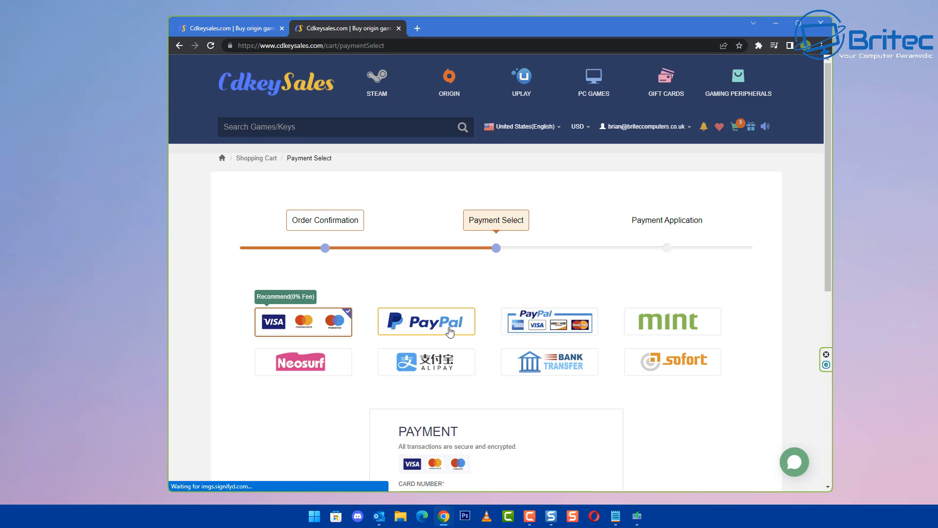
mouse_move(896, 316)
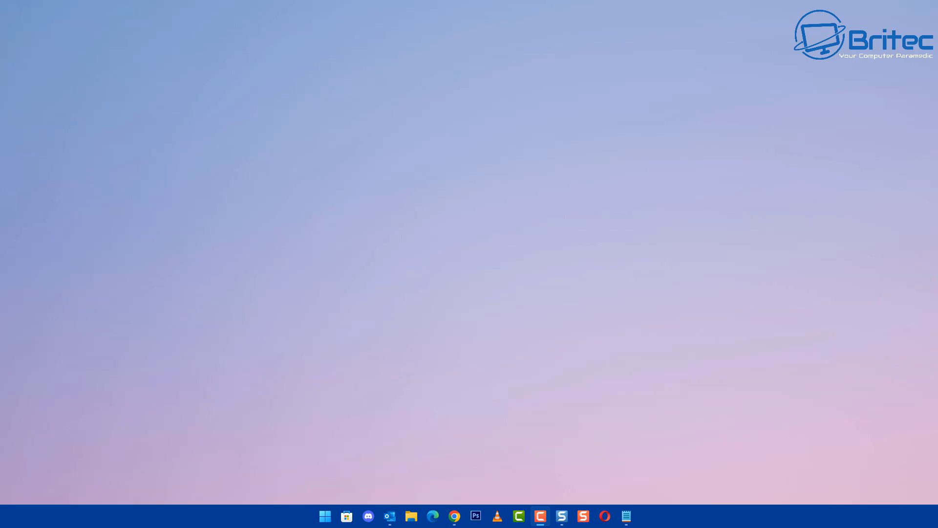
left_click(411, 516)
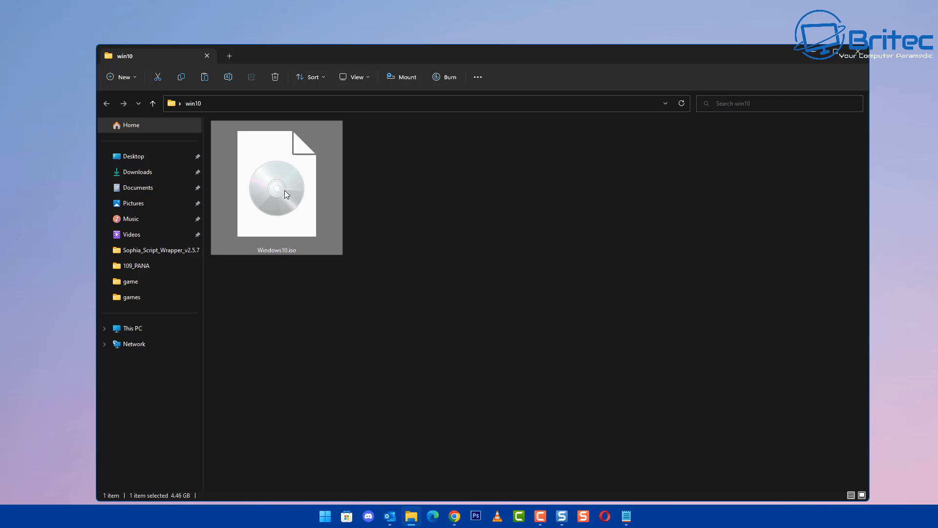
mouse_move(401, 76)
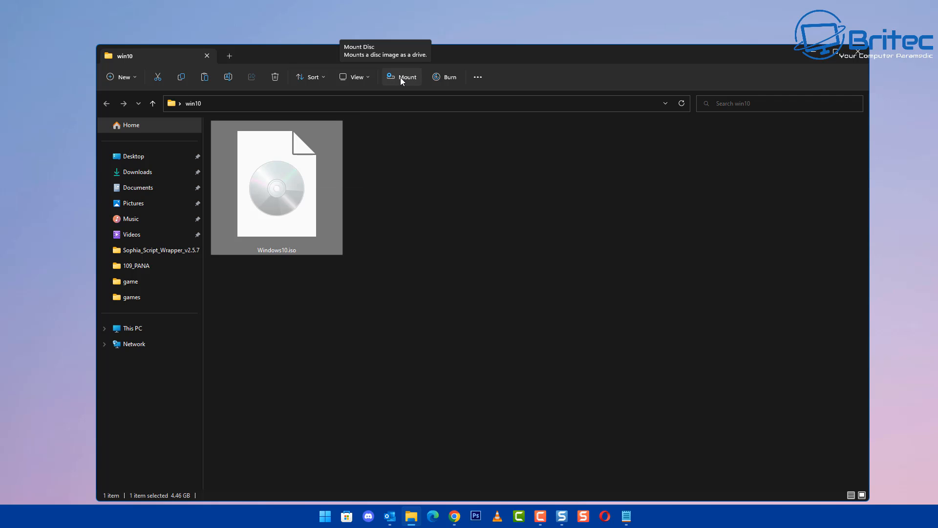
- Mount Windows10.iso as DVD Drive (D:) and launch its setup.exe
left_click(401, 76)
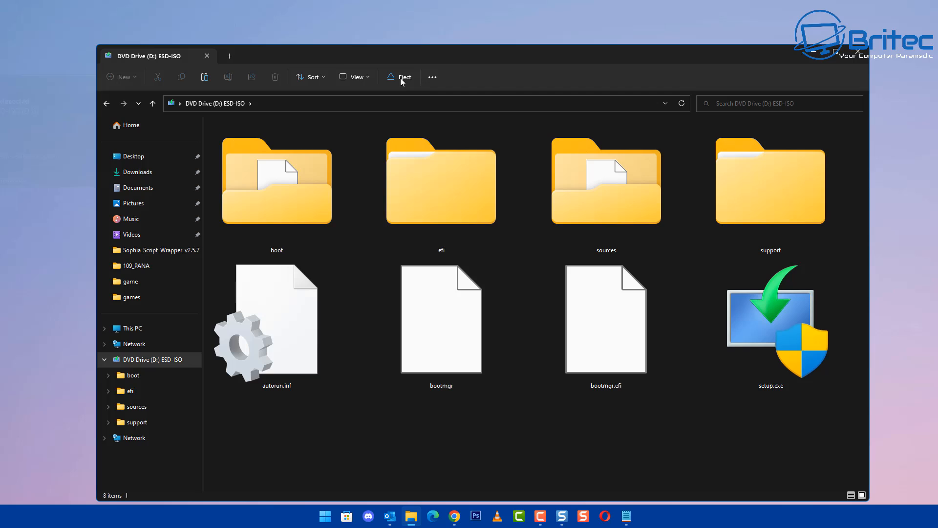
left_click(400, 76)
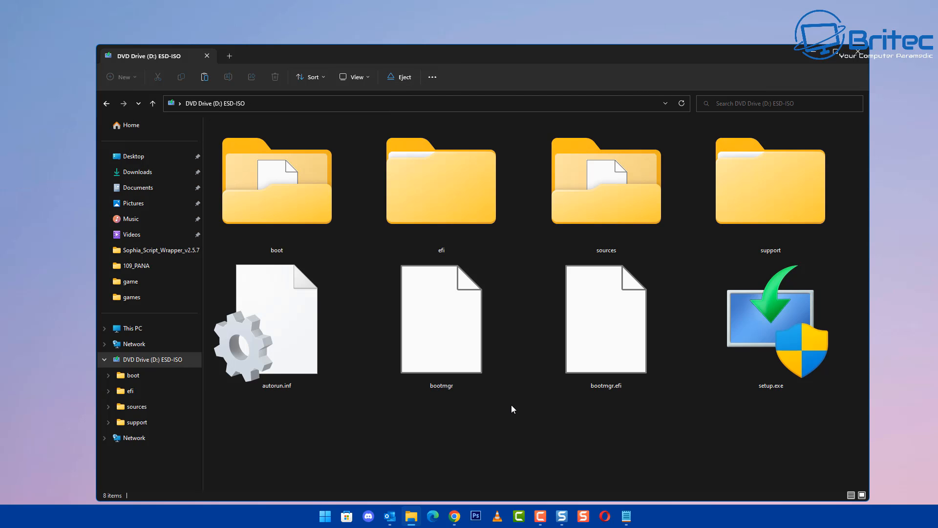
mouse_move(789, 335)
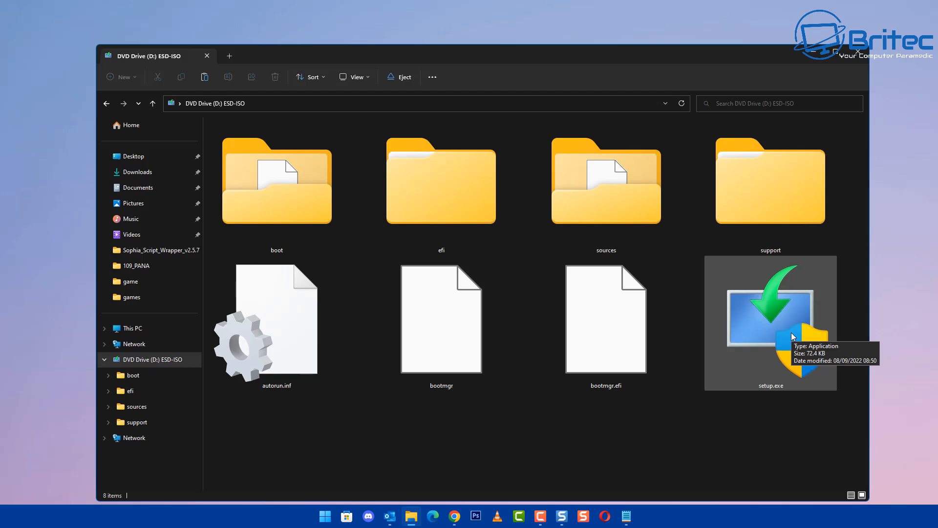
left_click(770, 324)
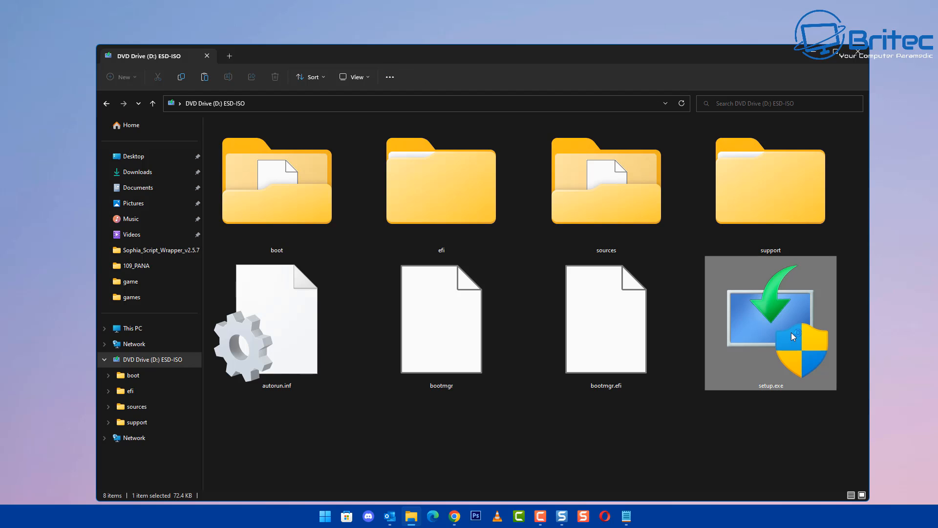
double_click(770, 323)
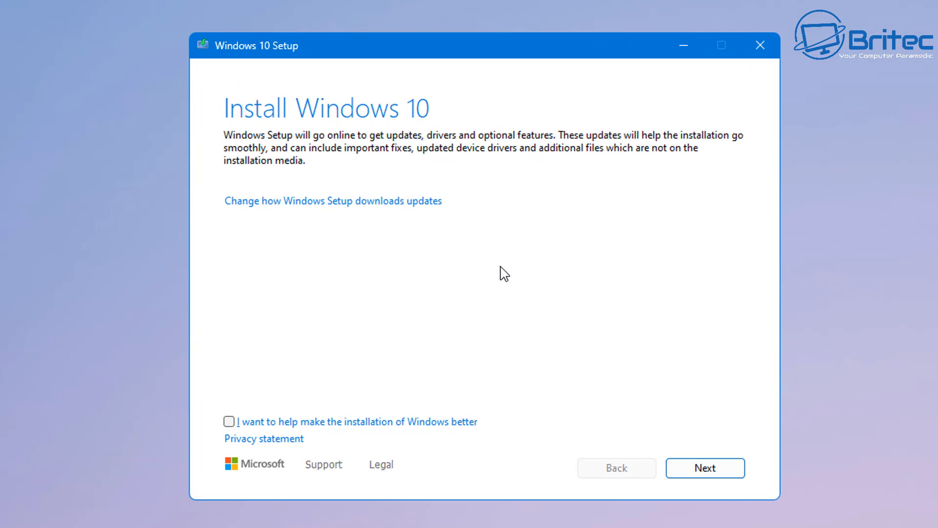
mouse_move(378, 183)
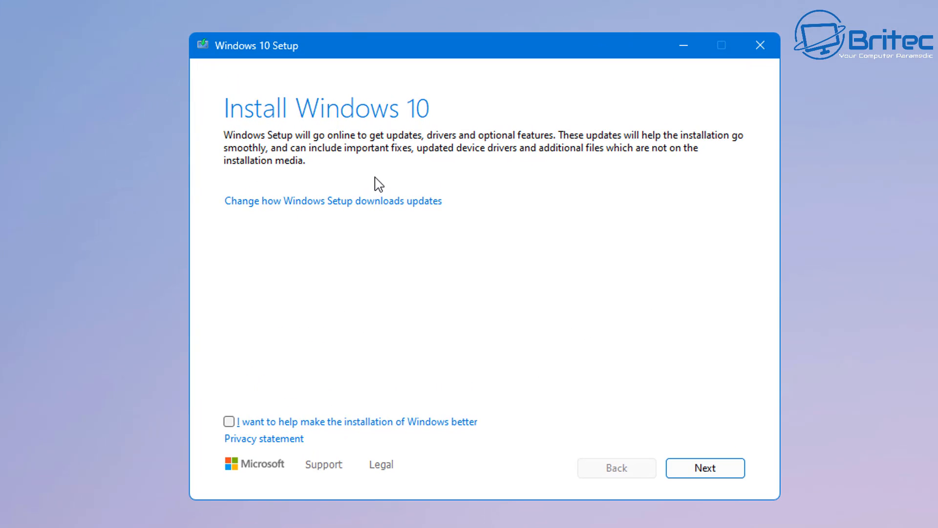
mouse_move(334, 438)
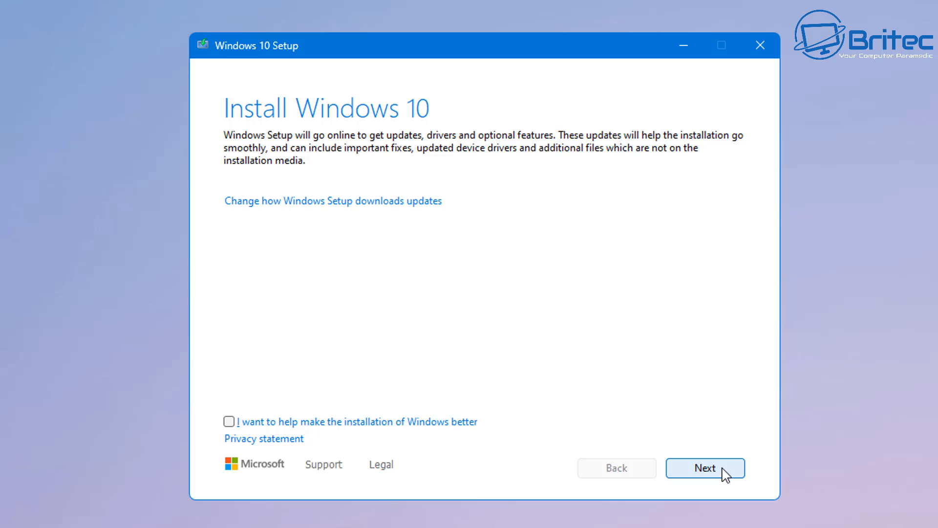
- Move past the Install Windows 10 introduction so Setup updates and restarts itself
left_click(704, 467)
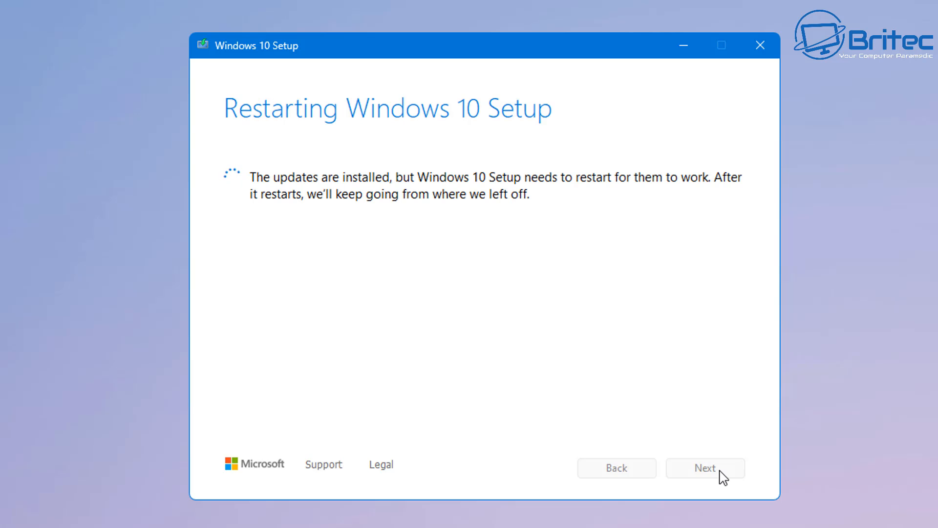
left_click(704, 467)
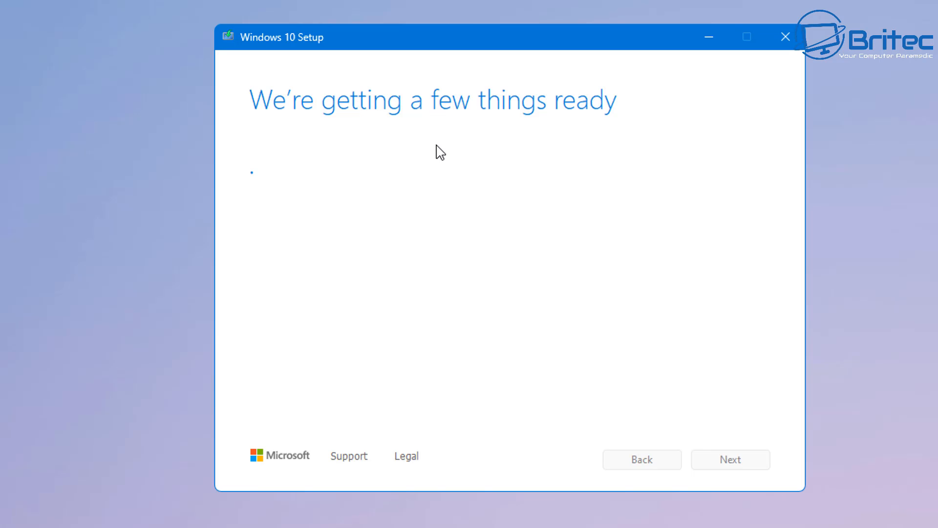
mouse_move(399, 165)
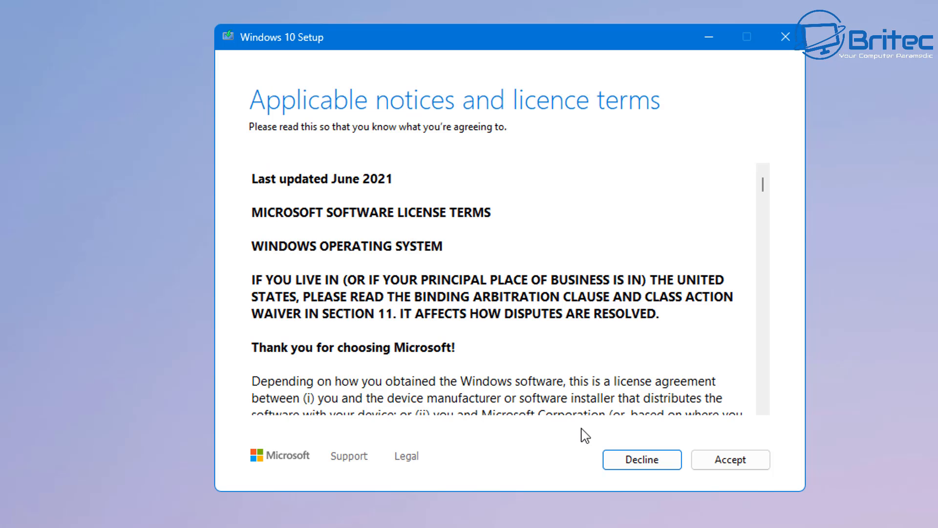
- Accept the licence terms and choose Nothing under Choose what to keep
left_click(729, 460)
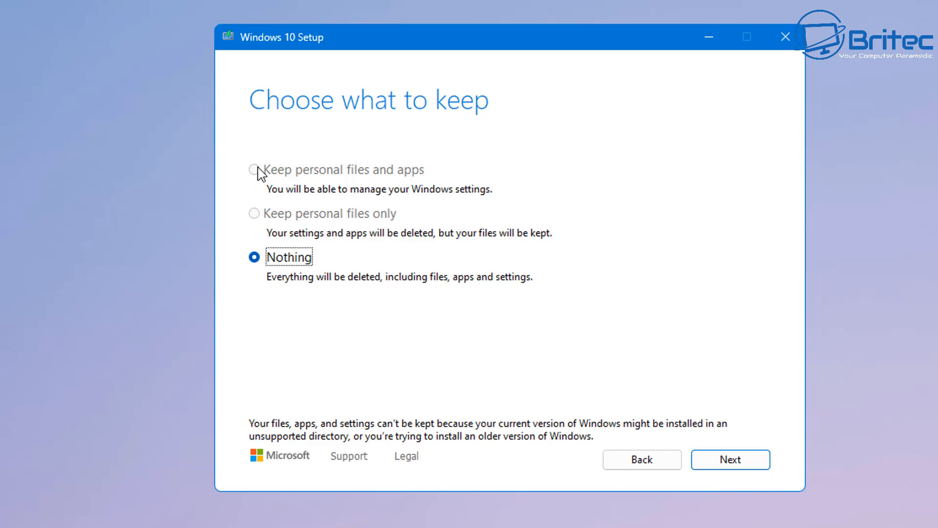
mouse_move(256, 218)
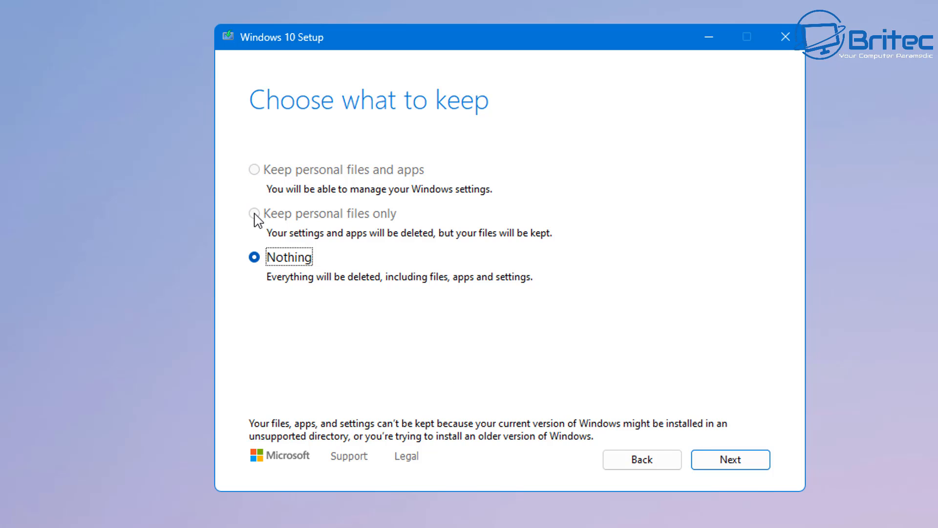
mouse_move(258, 181)
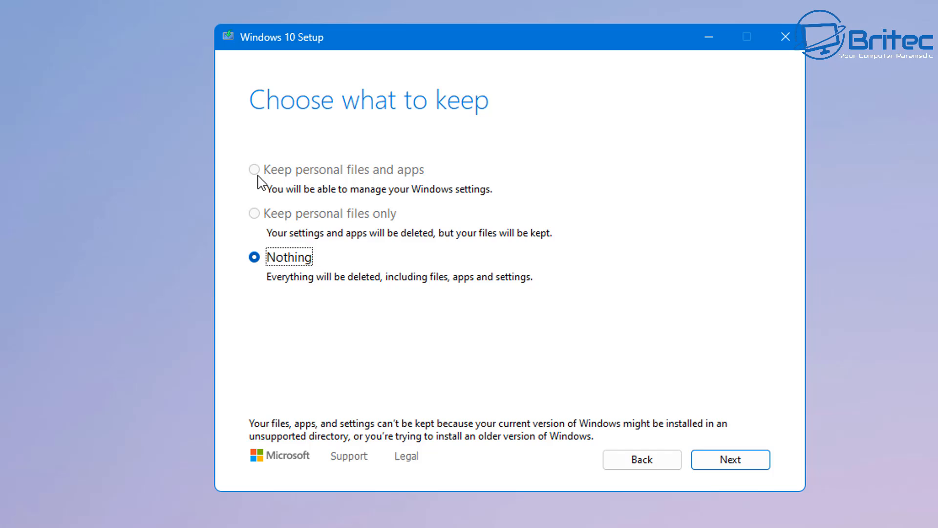
mouse_move(261, 219)
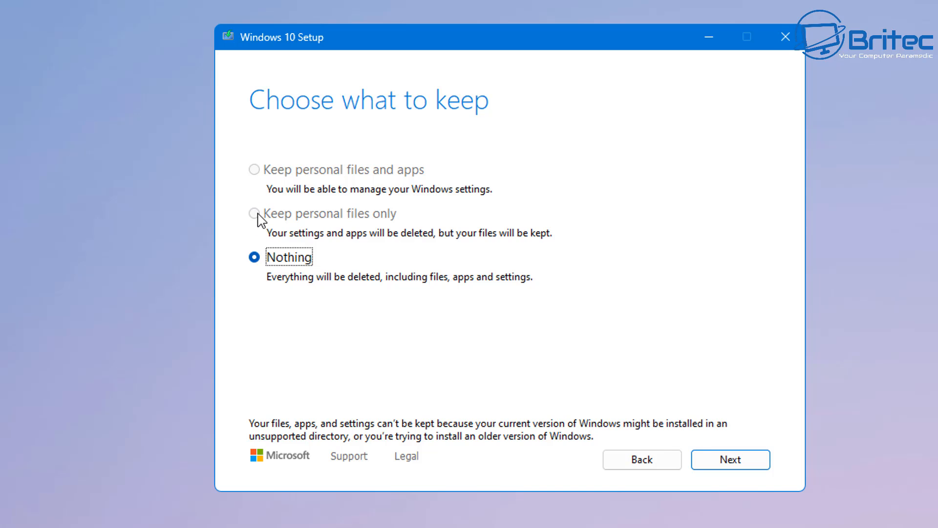
mouse_move(272, 174)
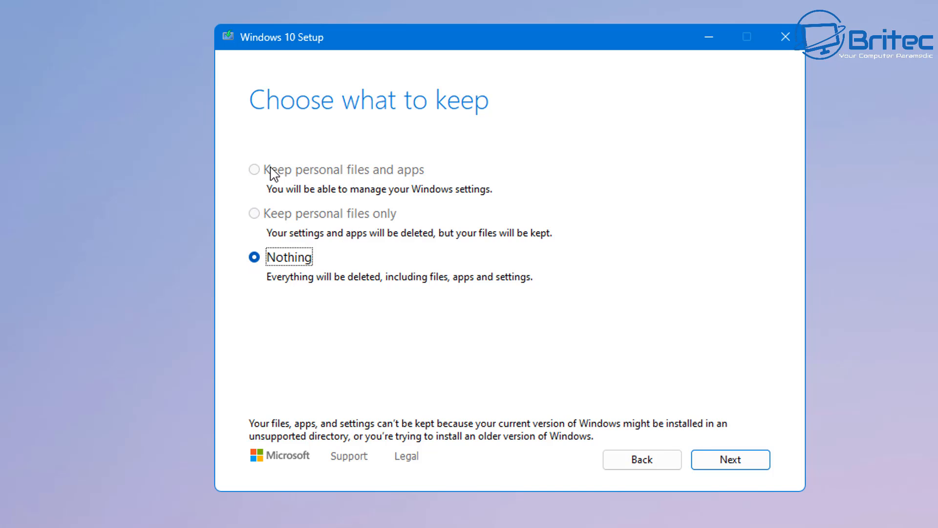
mouse_move(254, 224)
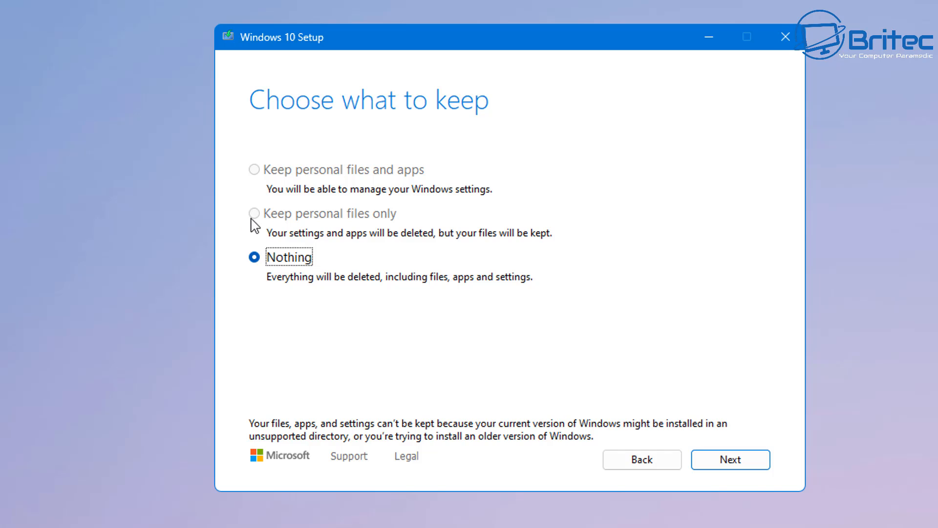
mouse_move(253, 255)
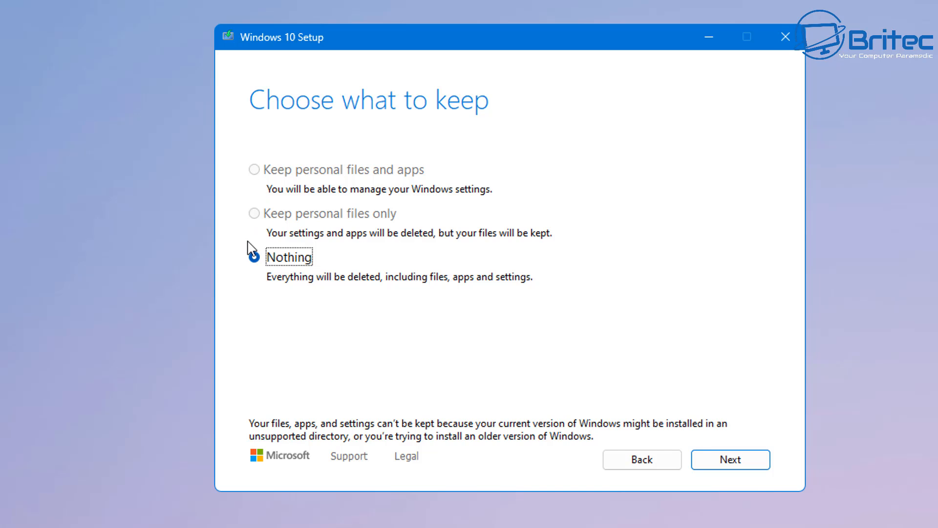
left_click(254, 257)
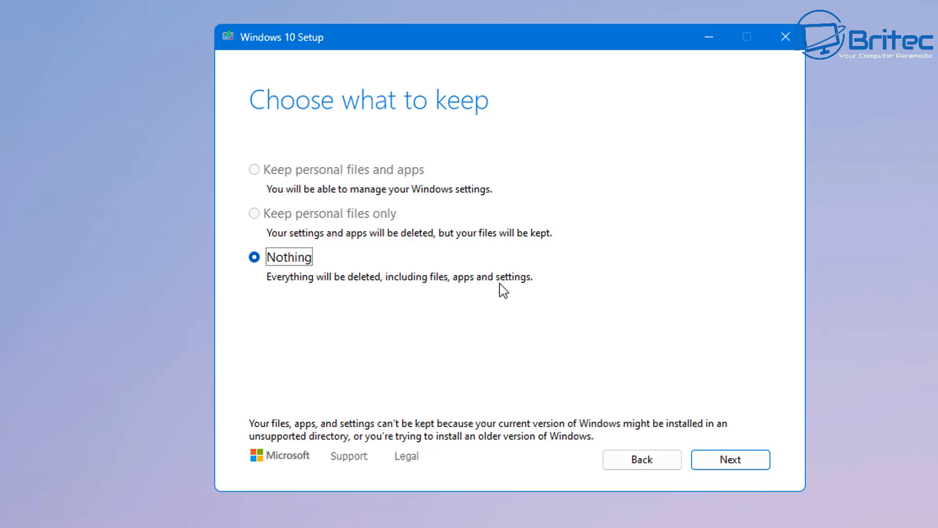
mouse_move(531, 289)
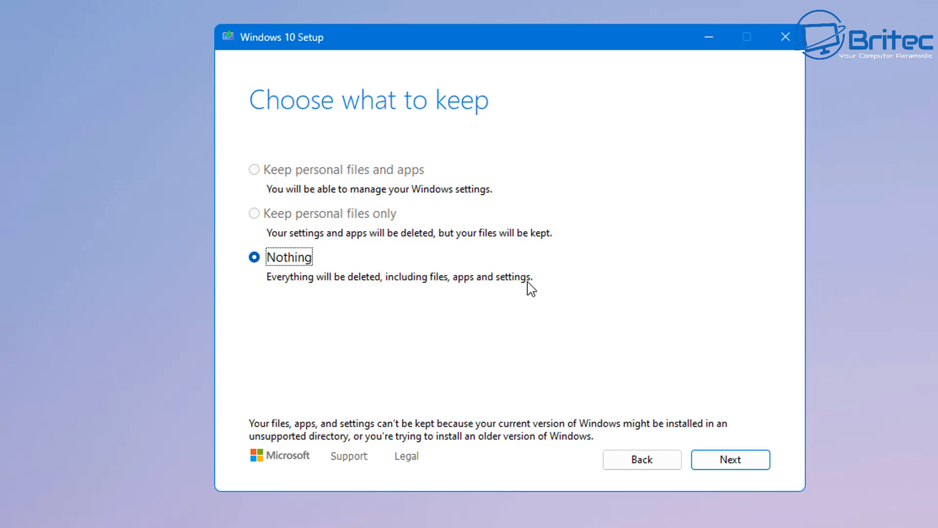
mouse_move(331, 251)
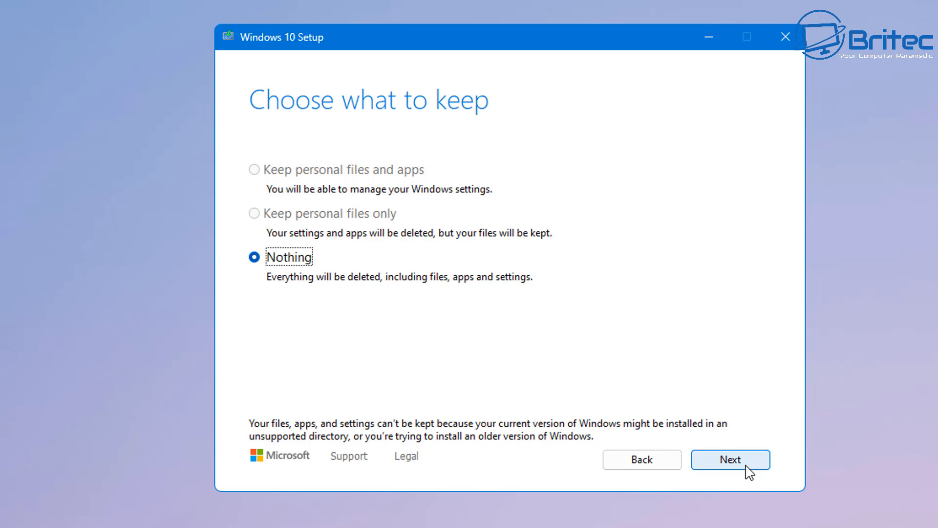
- Proceed with keeping nothing and confirm Yes in the continue-with-selection warning
left_click(729, 459)
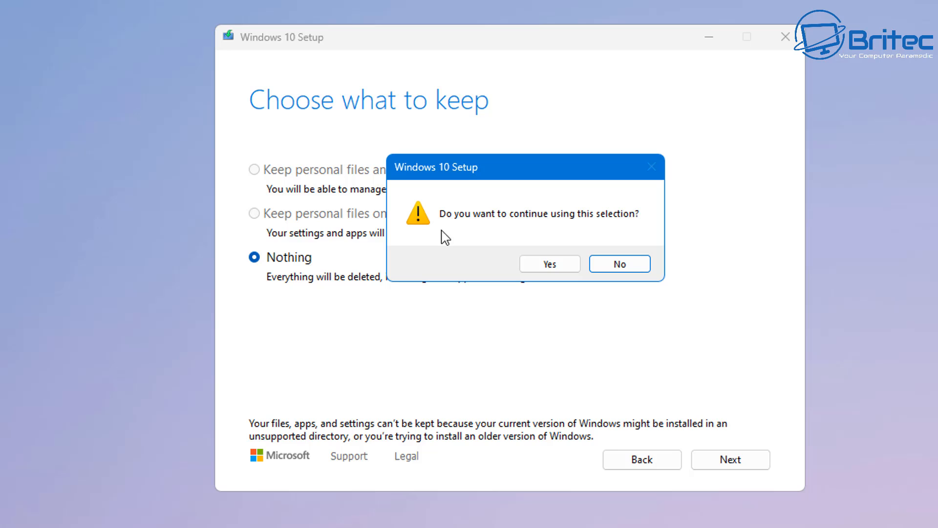
mouse_move(624, 232)
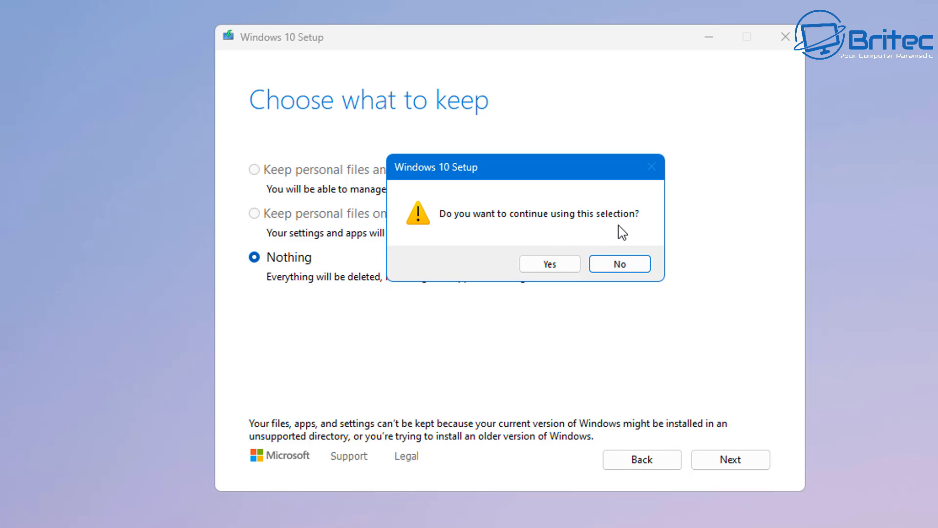
mouse_move(547, 212)
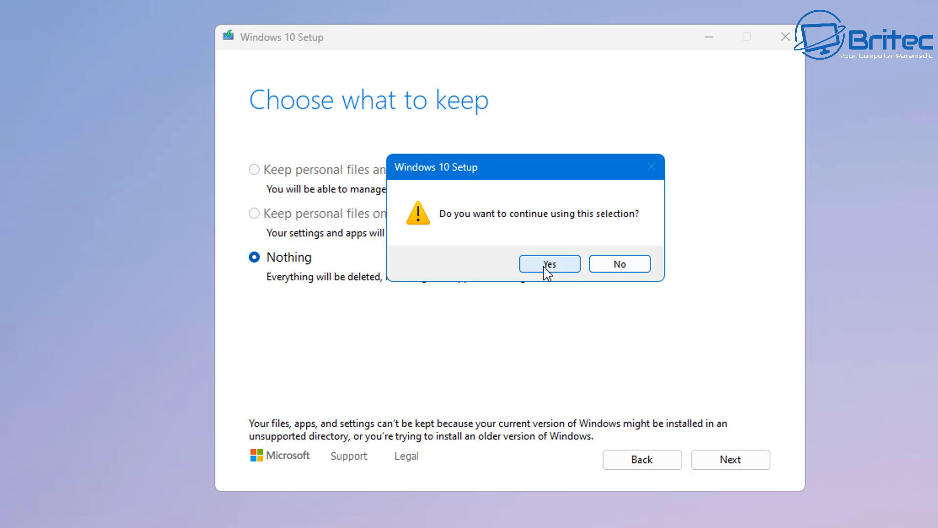
mouse_move(589, 273)
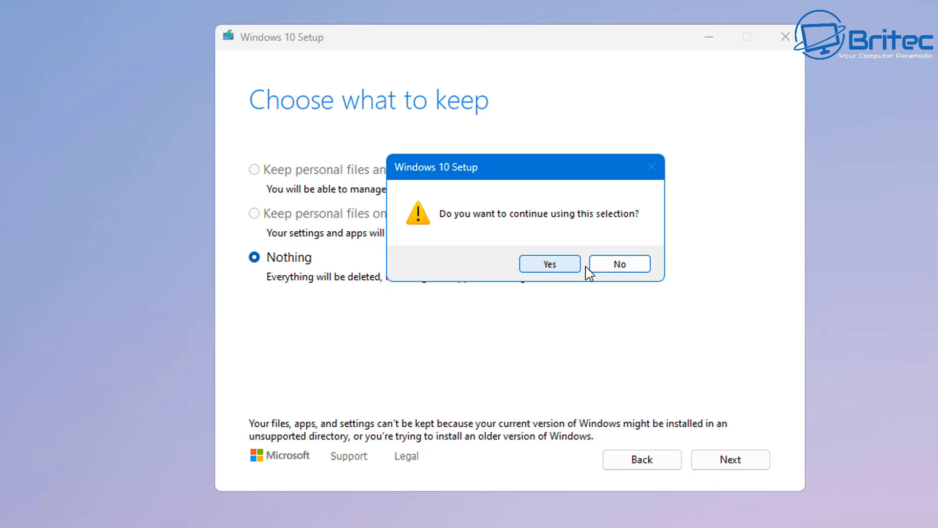
left_click(548, 263)
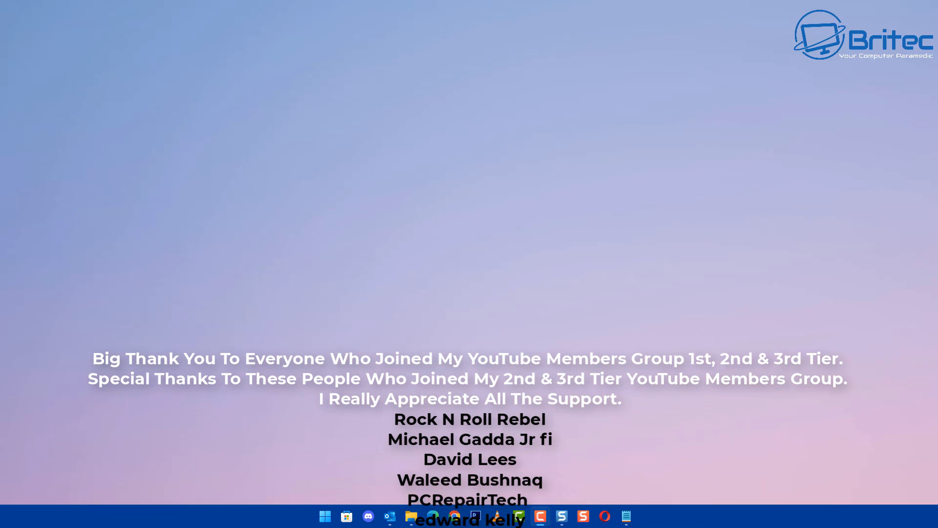
scroll("up", 3)
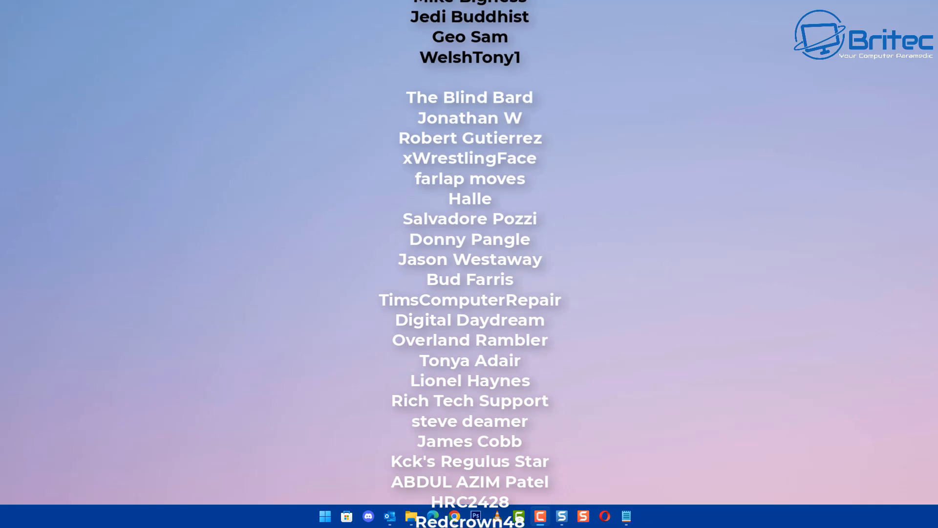